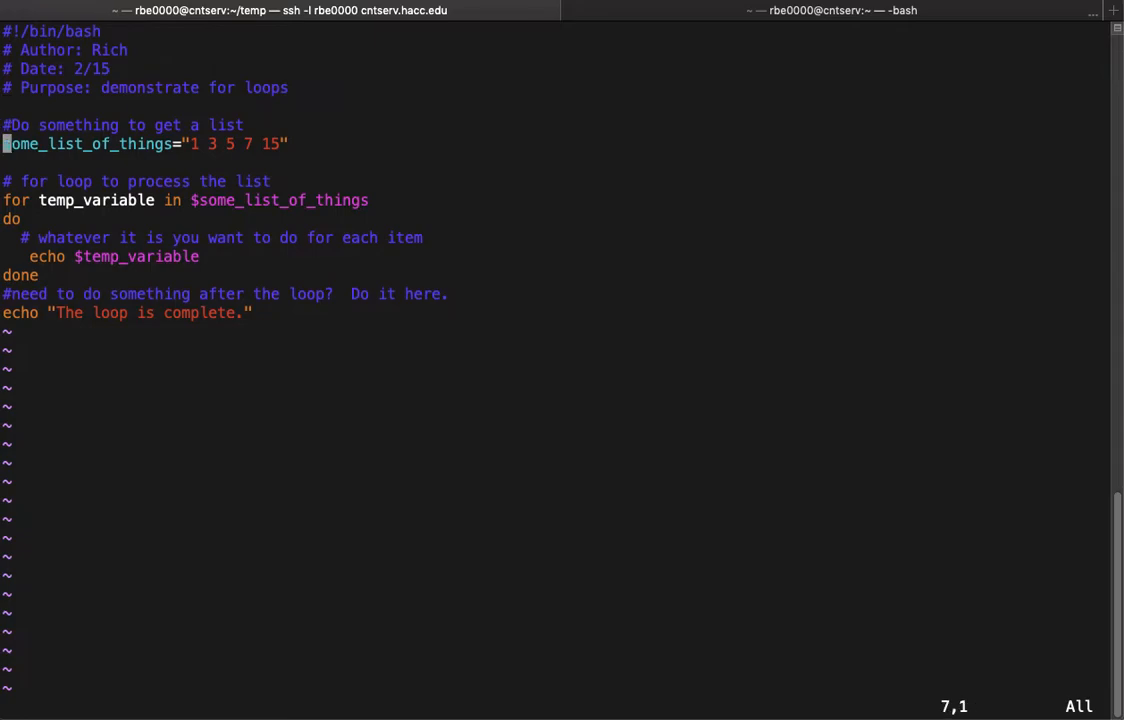
Step through for.sh's list variable, for loop and echo lines in vim without editing
{"action": "key", "text": "Up"}
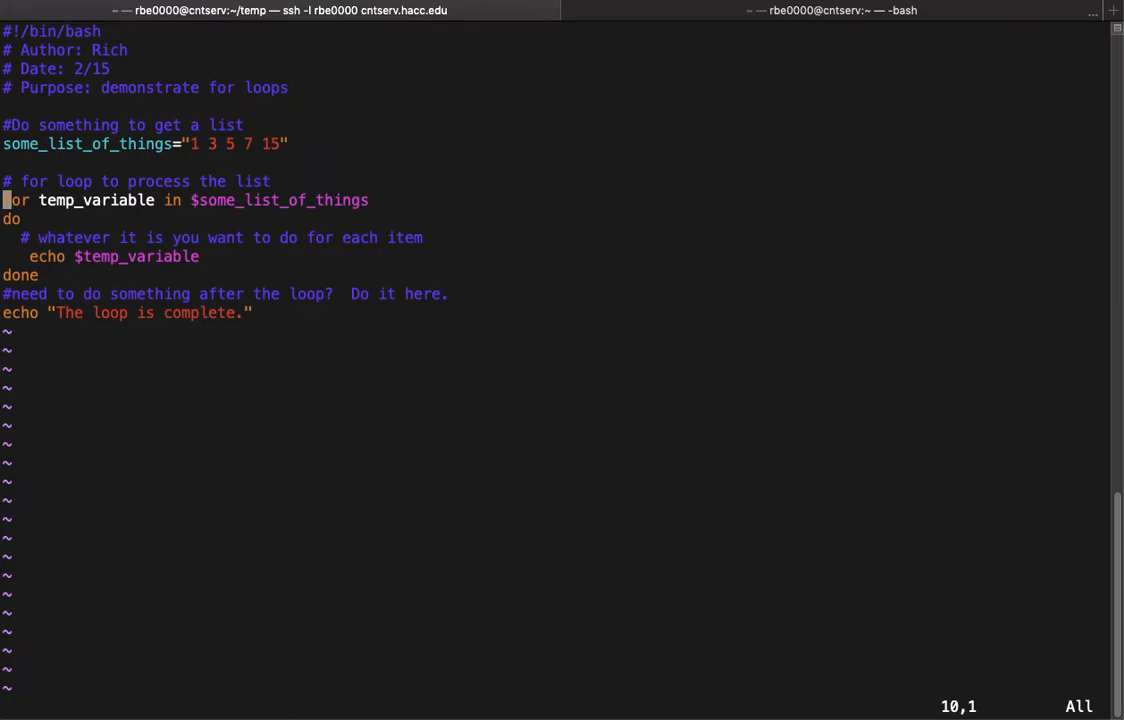
{"action": "key", "text": "j"}
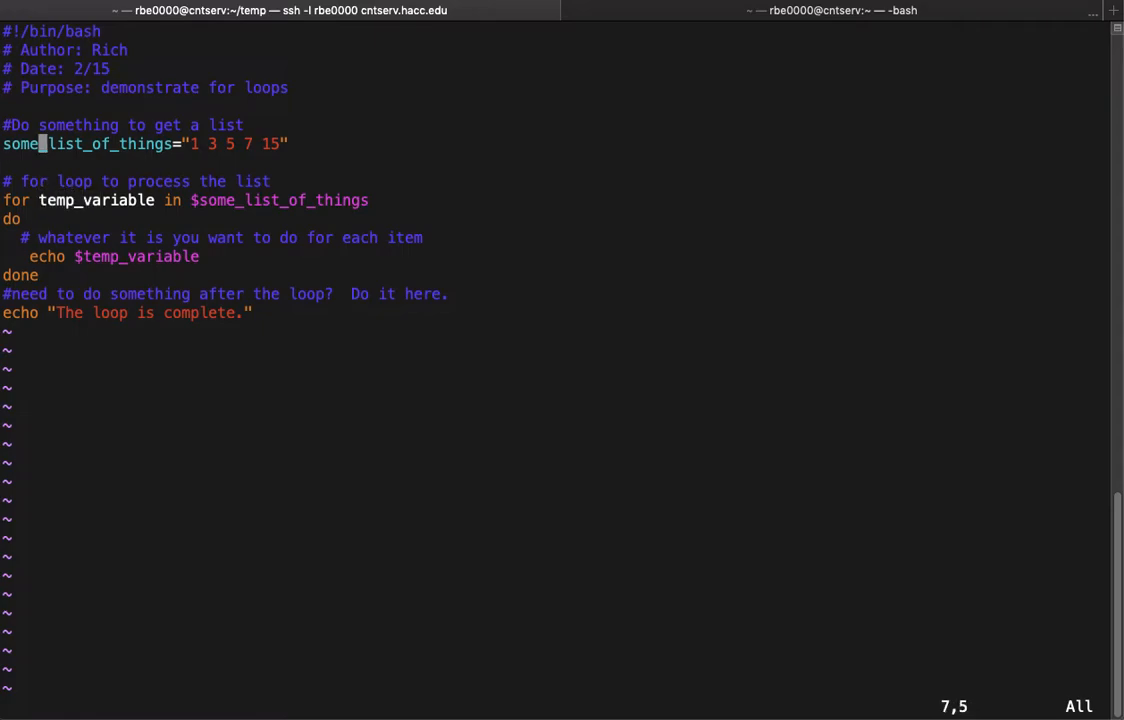
{"action": "key", "text": "j"}
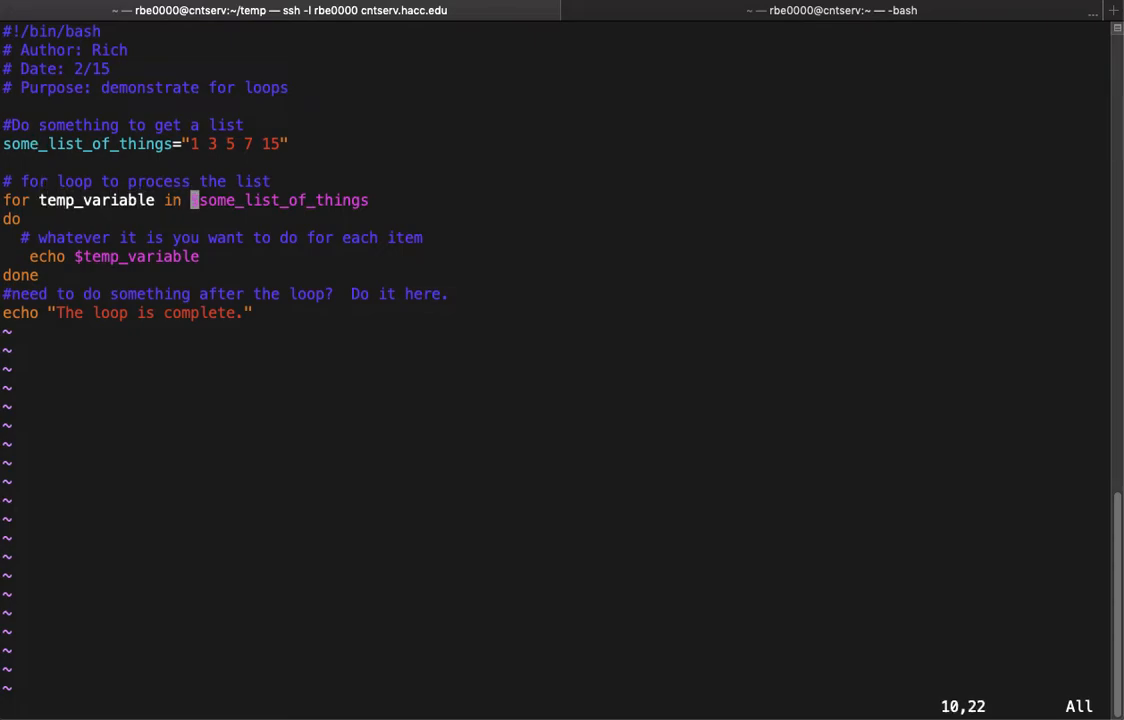
{"action": "type", "text": "$"}
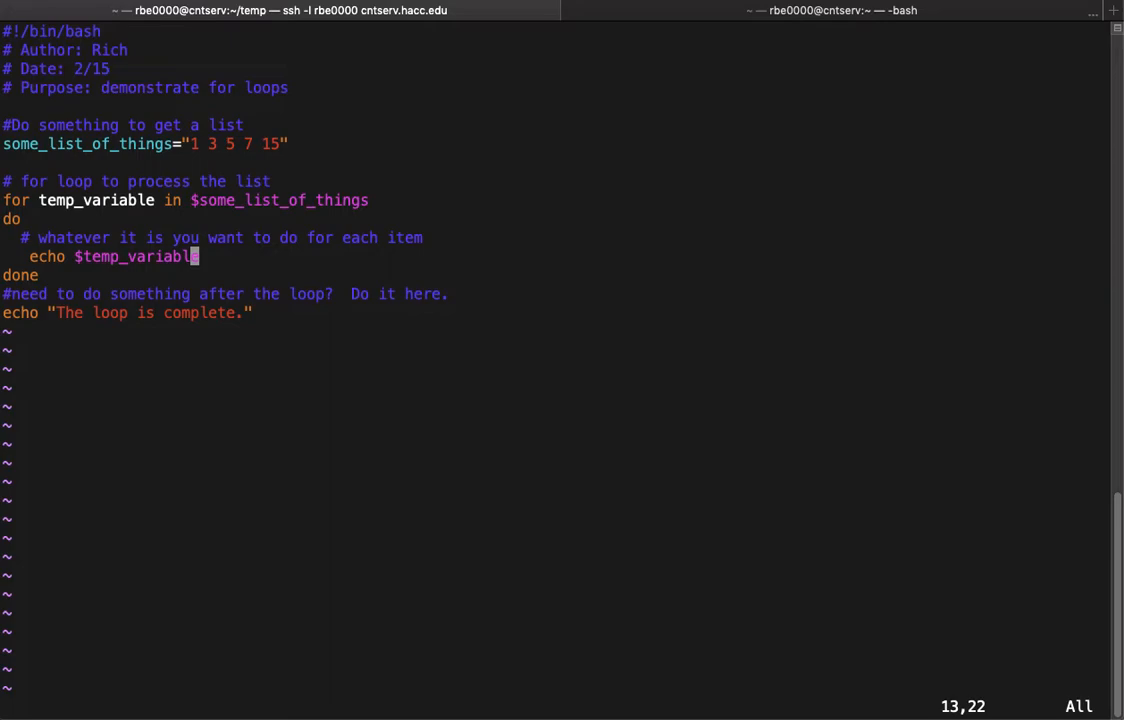
{"action": "mouse_move", "coordinate": [270, 293]}
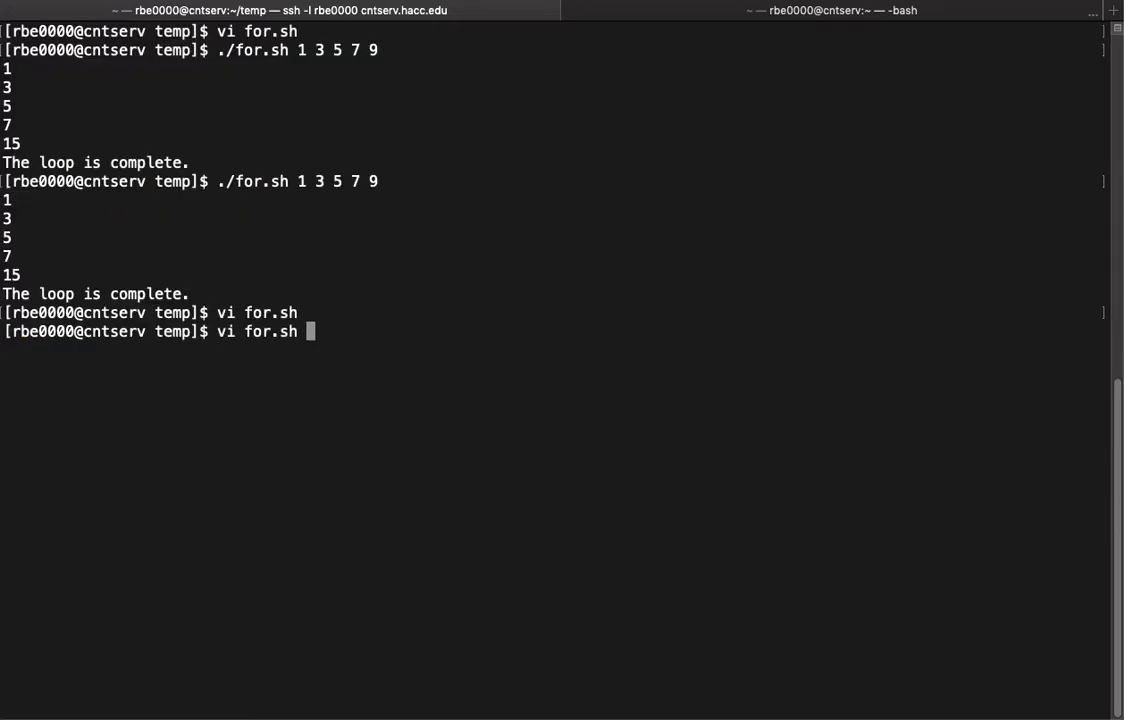
Run ./for.sh to print 1 3 5 7 15 and the completion message
{"action": "type", "text": "./for.sh 1 3 5"}
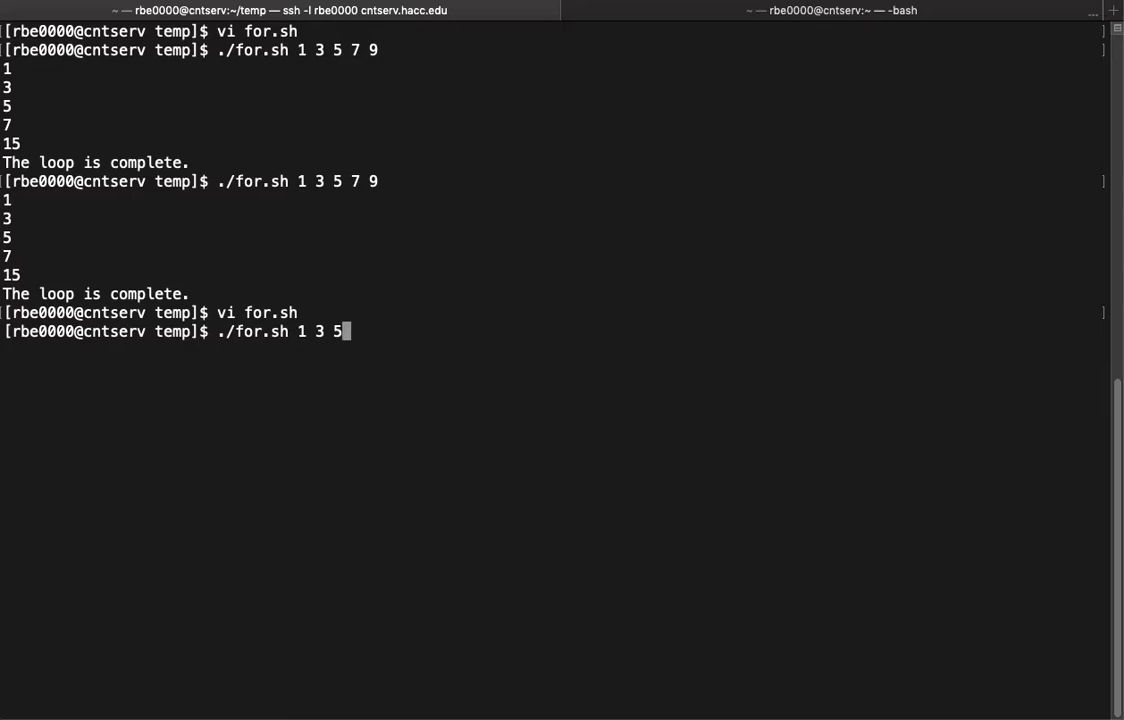
{"action": "key", "text": "Return"}
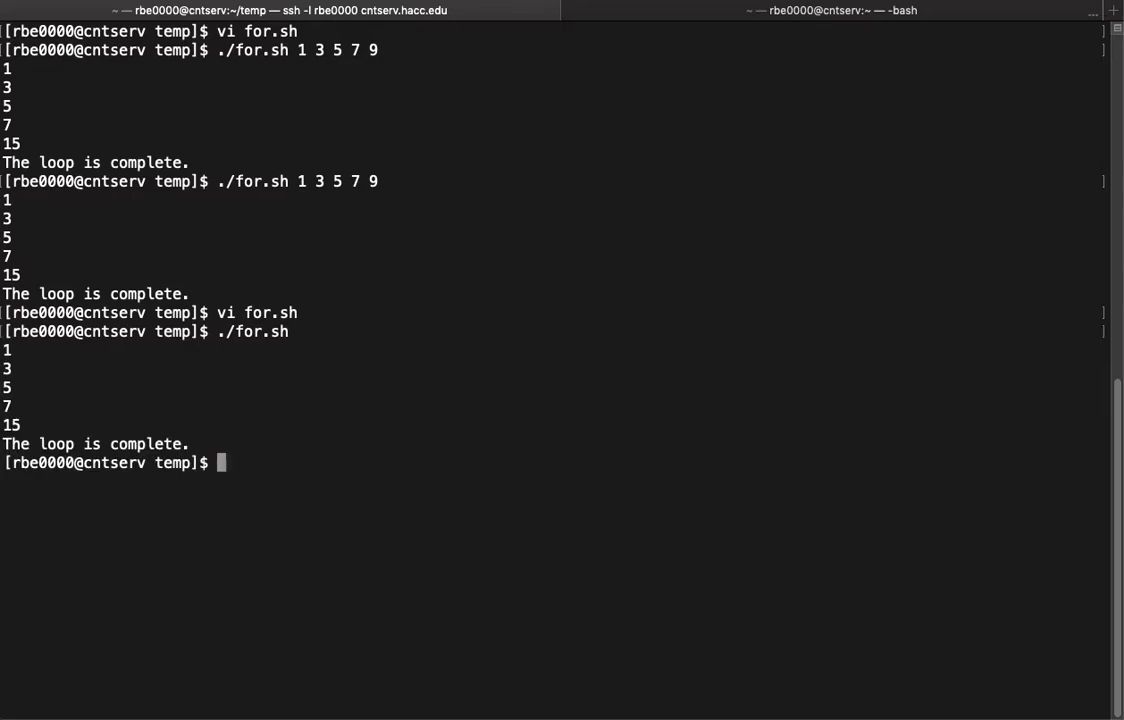
{"action": "type", "text": "./for.sh"}
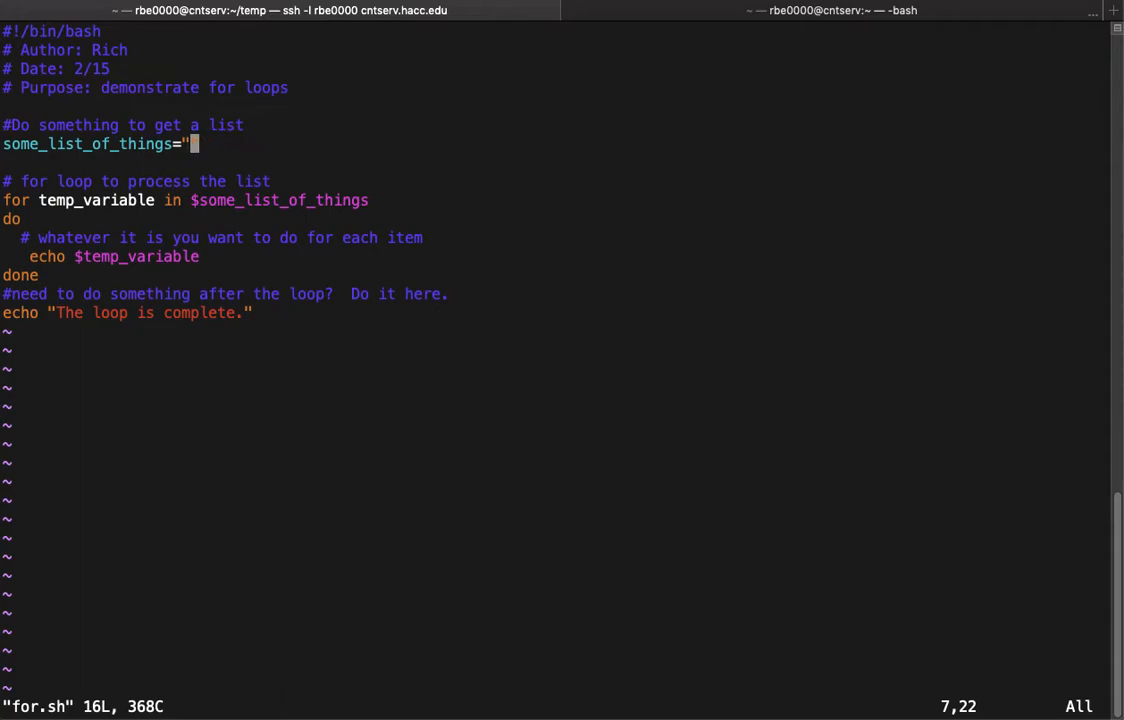
Replace the list variable's fixed numbers with $@ in vim
{"action": "key", "text": "i"}
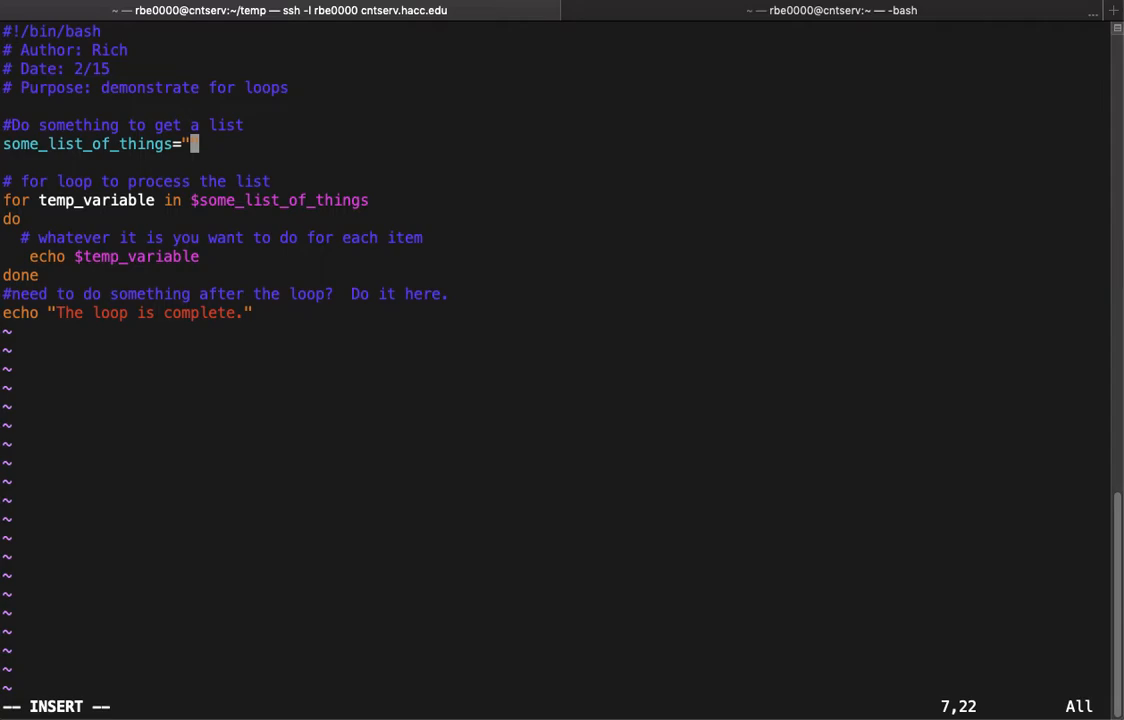
{"action": "type", "text": "$@"}
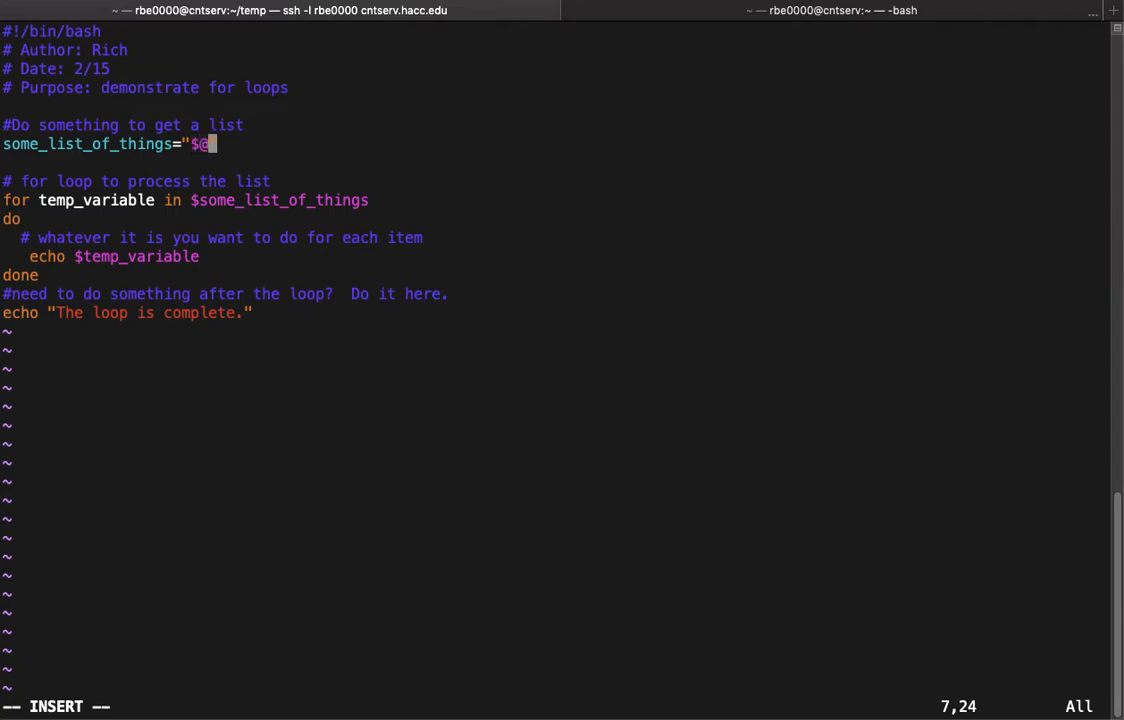
{"action": "key", "text": "BackSpace"}
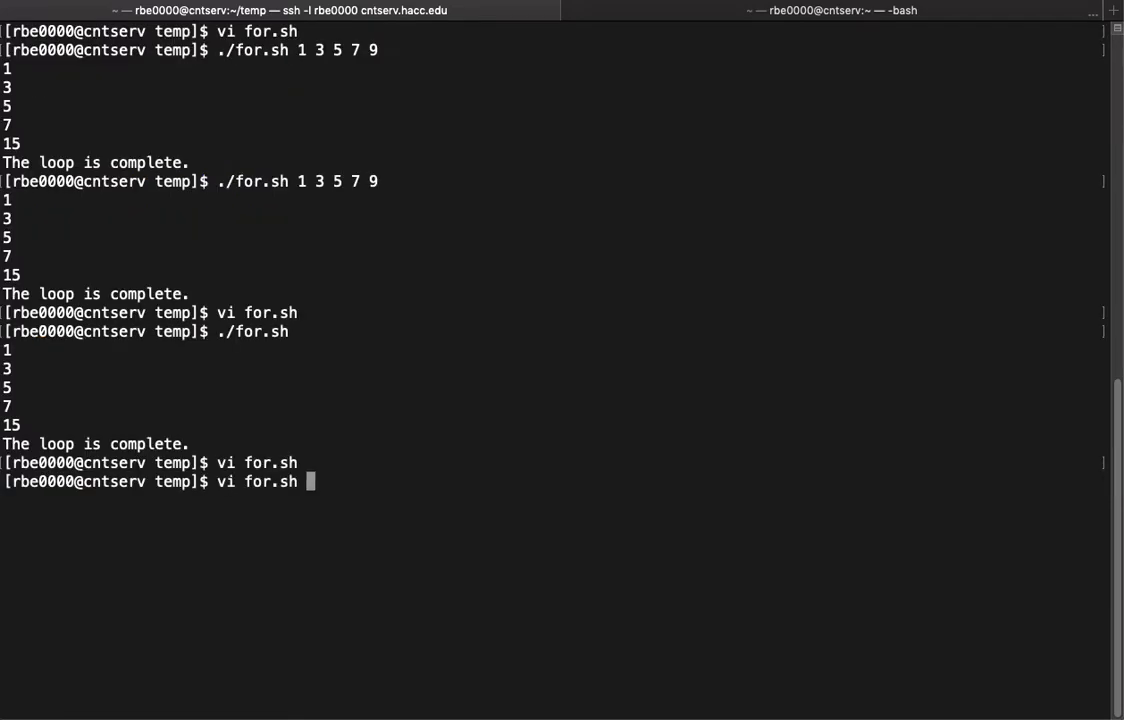
Run for.sh with 1 3 5 7 9, then a longer list, and reopen it in vim
{"action": "type", "text": "./for.sh 1 3 5 7 9"}
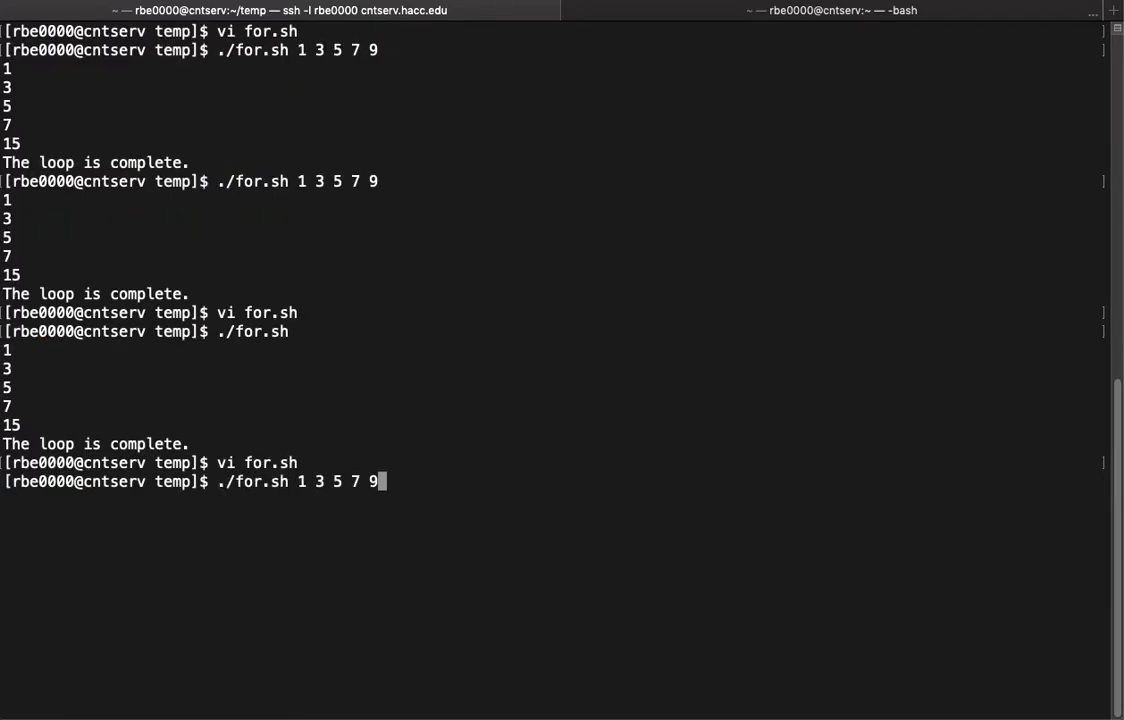
{"action": "key", "text": "Return"}
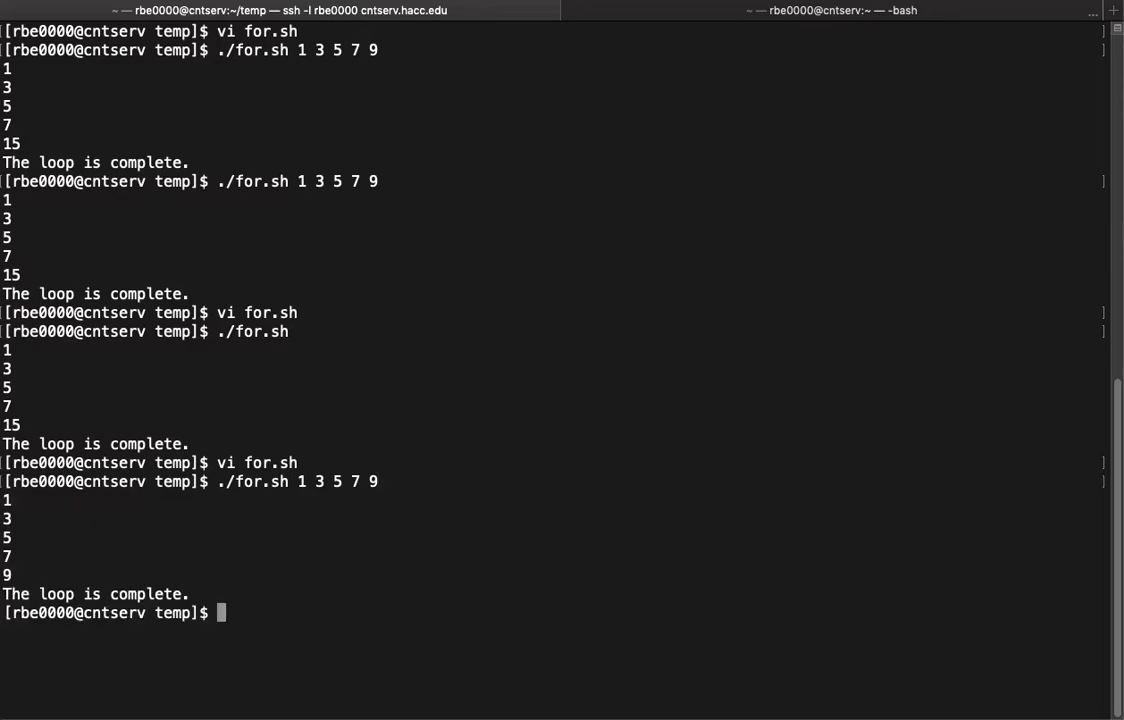
{"action": "type", "text": "./for.sh 1 3 5 7 9 10 100 192 172 1"}
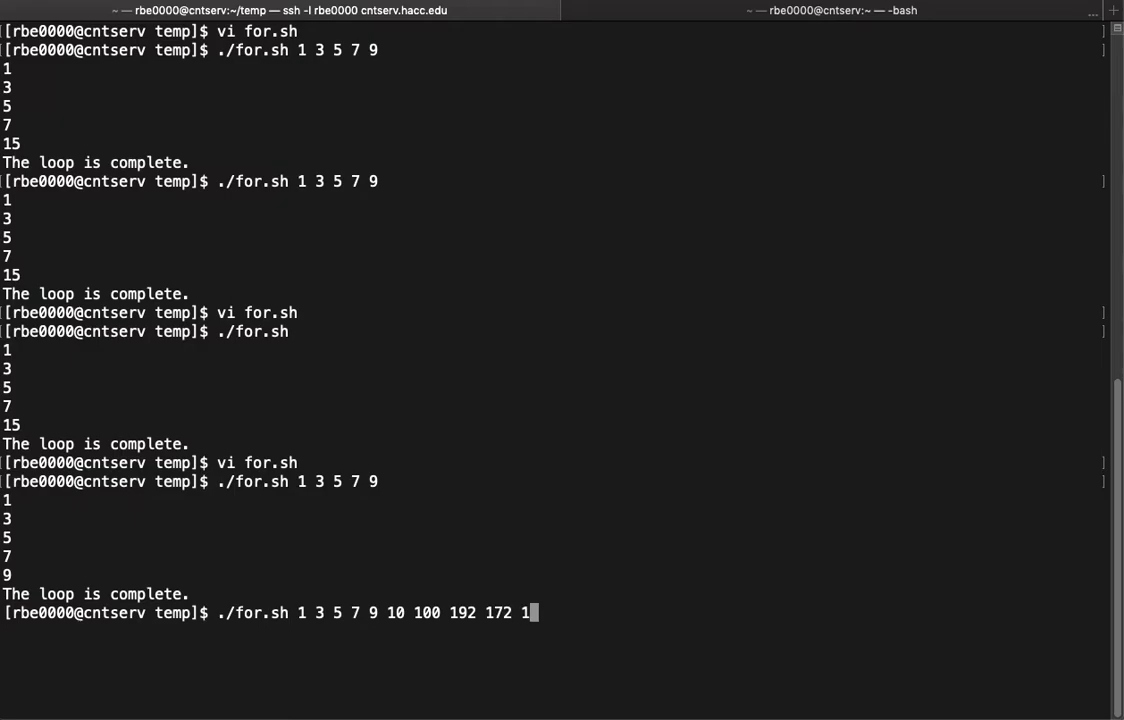
{"action": "key", "text": "Return"}
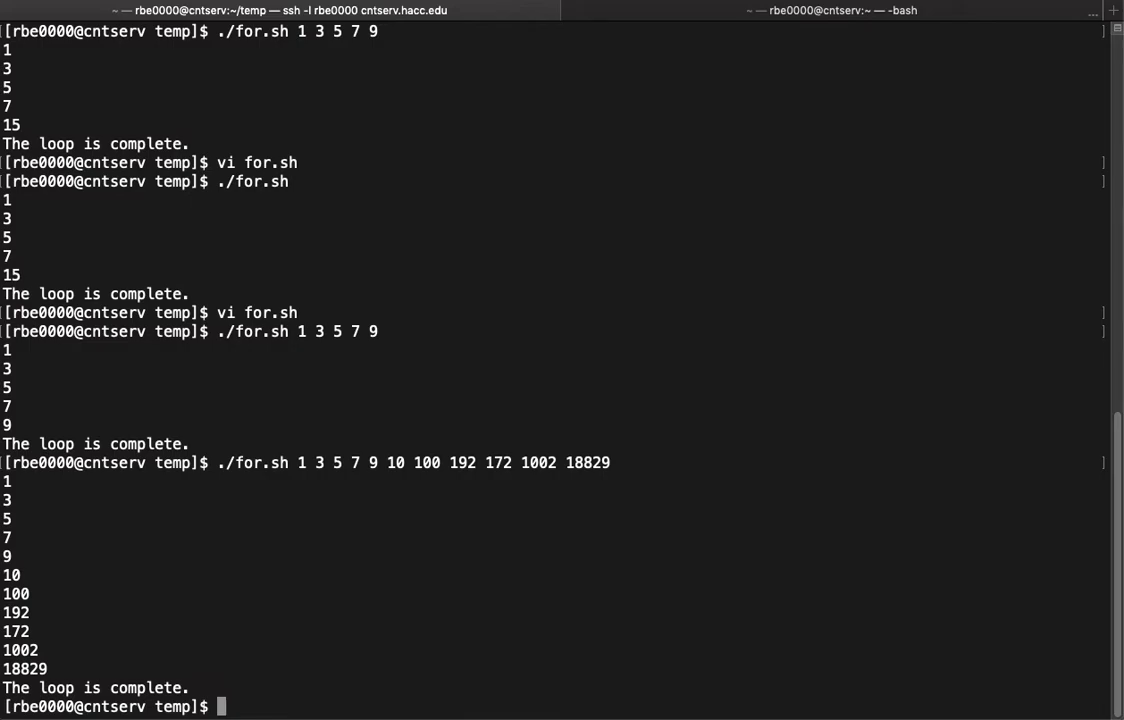
{"action": "key", "text": "Up"}
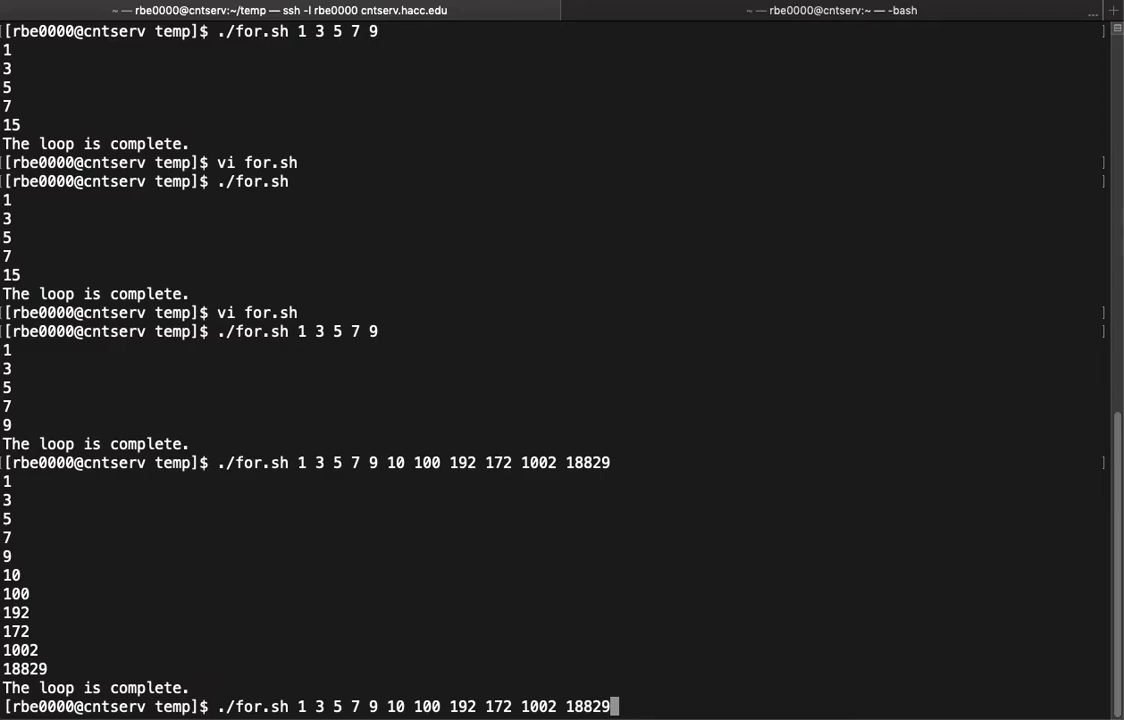
{"action": "key", "text": "Return"}
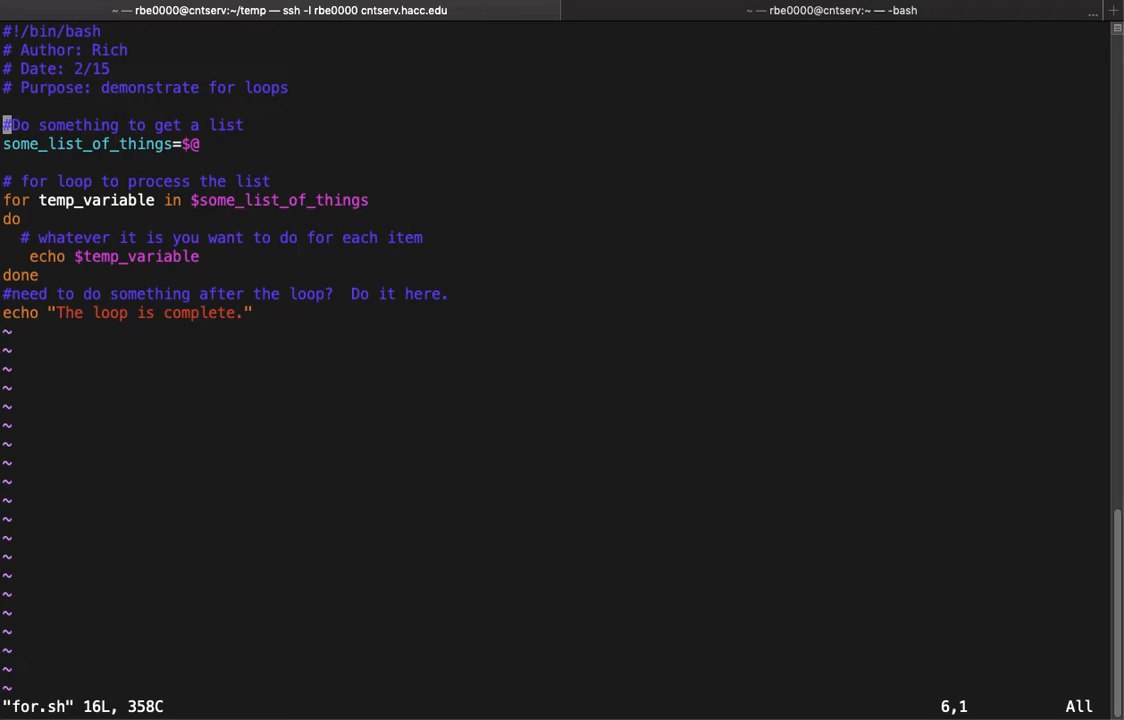
Add an echo -n "Enter a list of items to process" prompt line, then :wq
{"action": "key", "text": "o"}
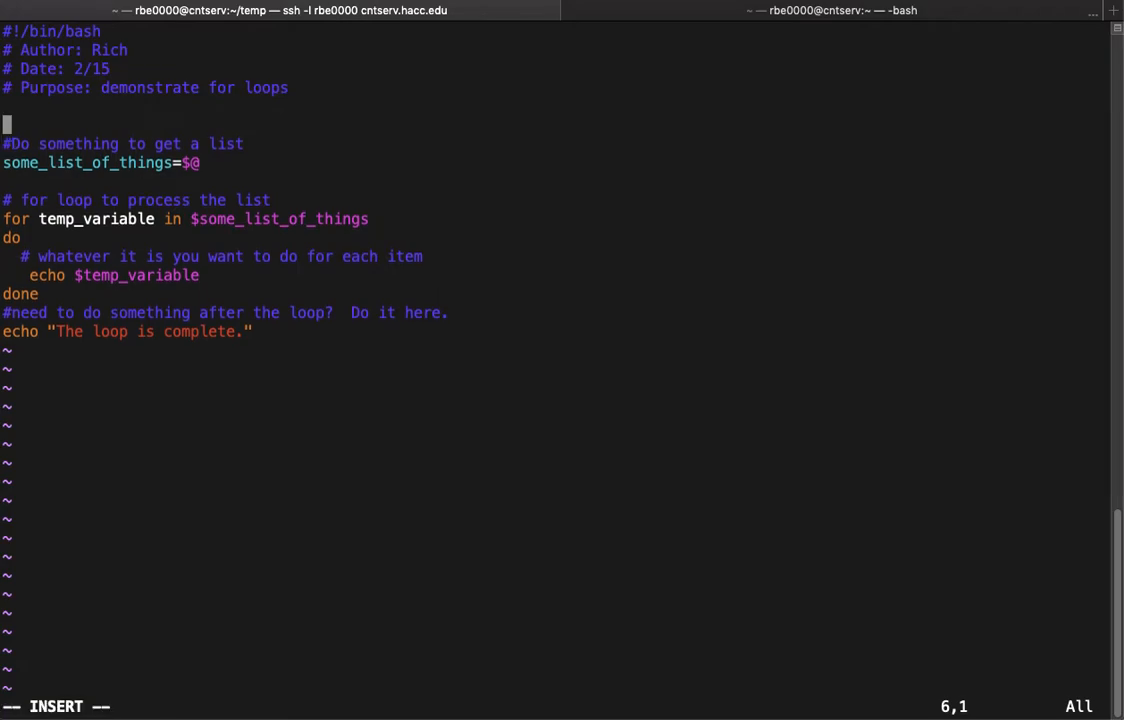
{"action": "key", "text": "Escape"}
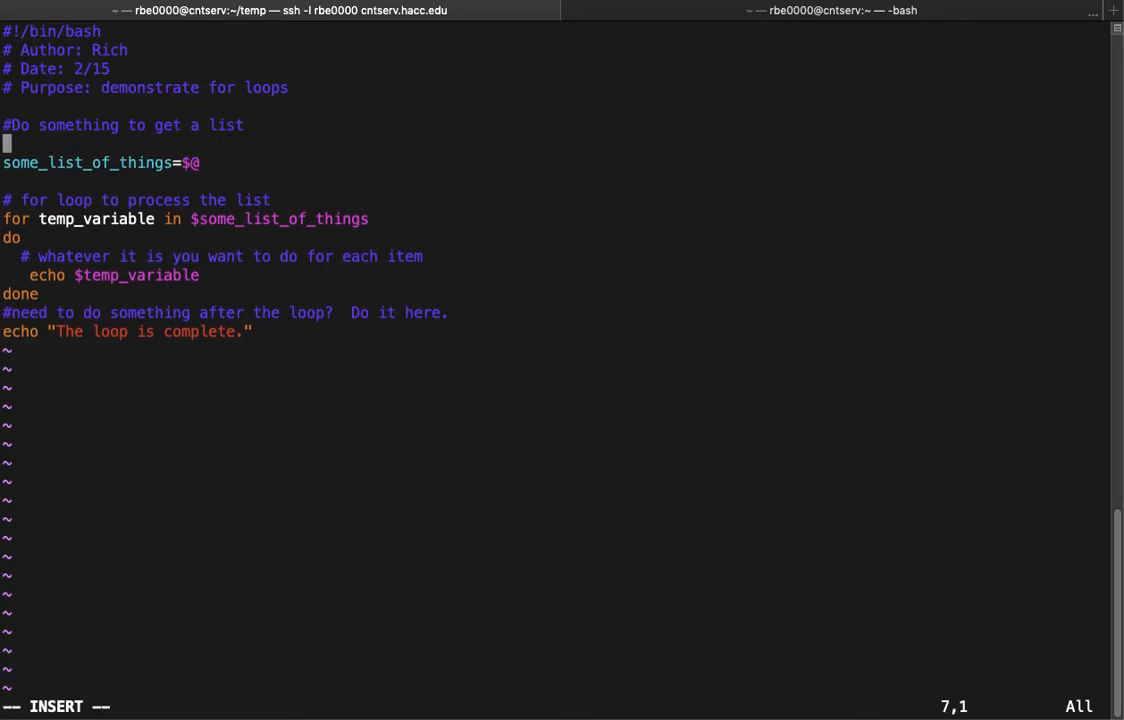
{"action": "type", "text": "echo \"Ent"}
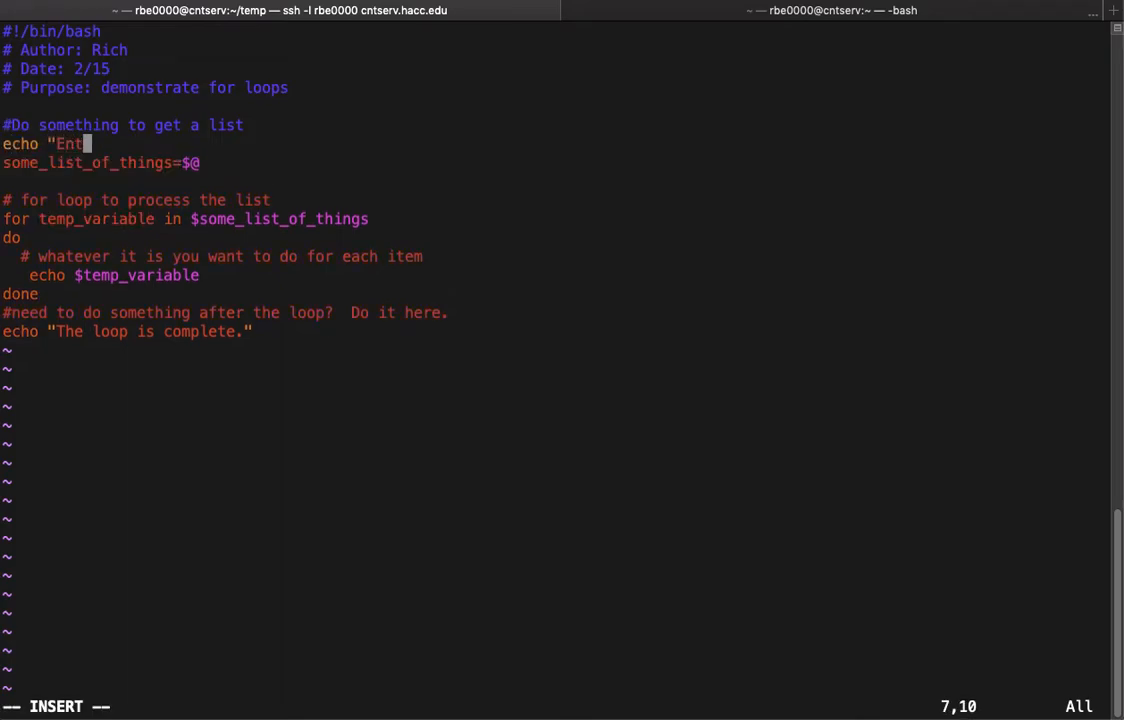
{"action": "type", "text": "er a list of"}
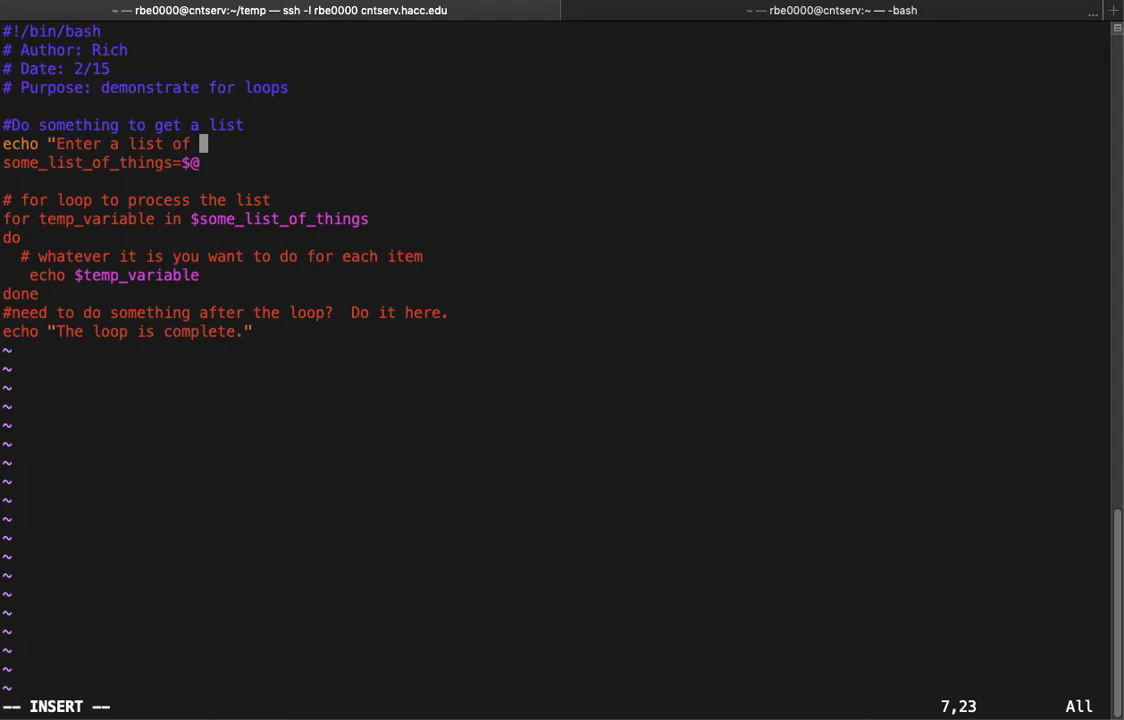
{"action": "type", "text": "items to proce"}
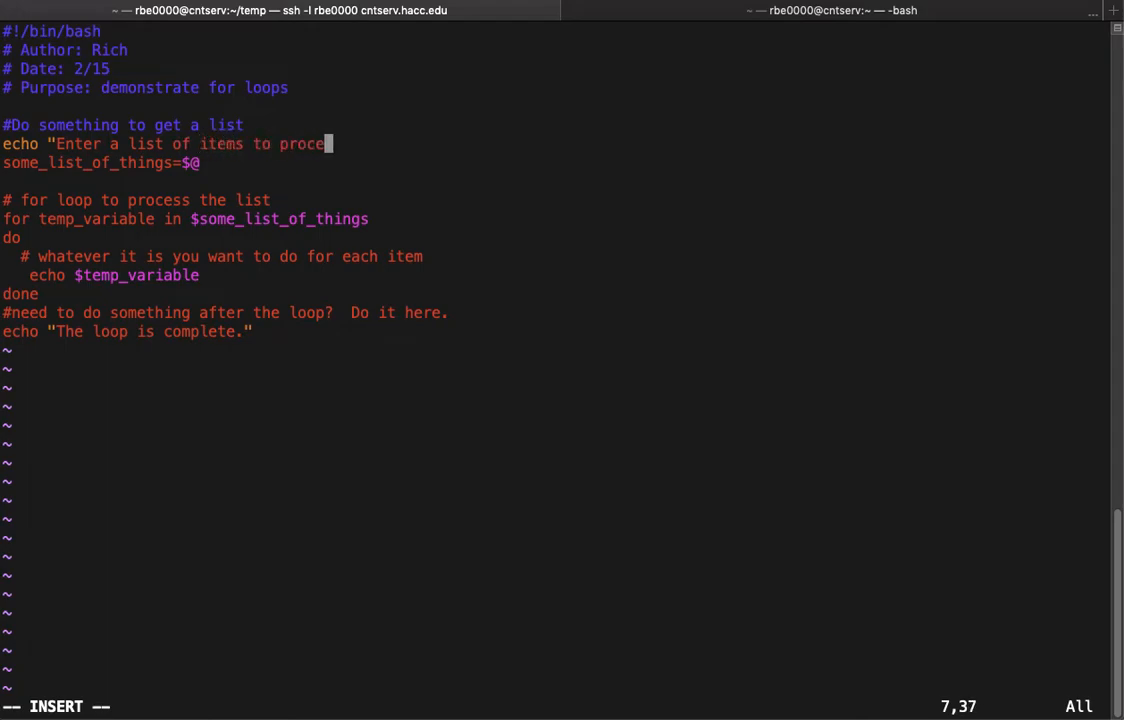
{"action": "type", "text": "ss\""}
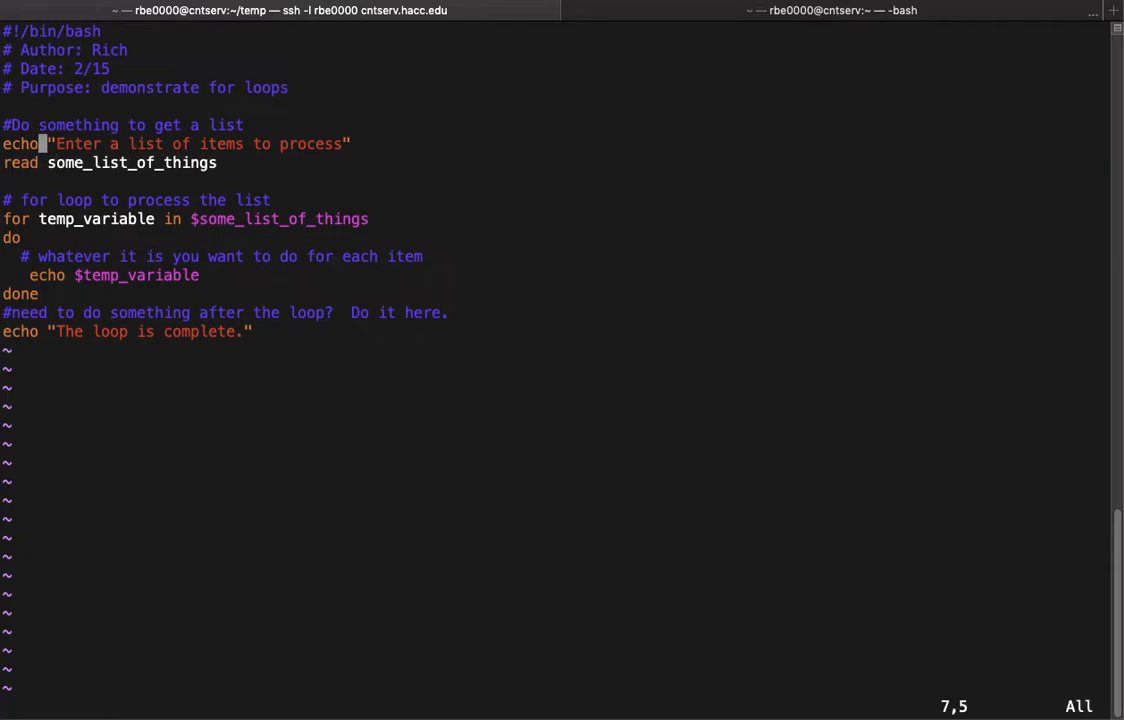
{"action": "type", "text": "-n"}
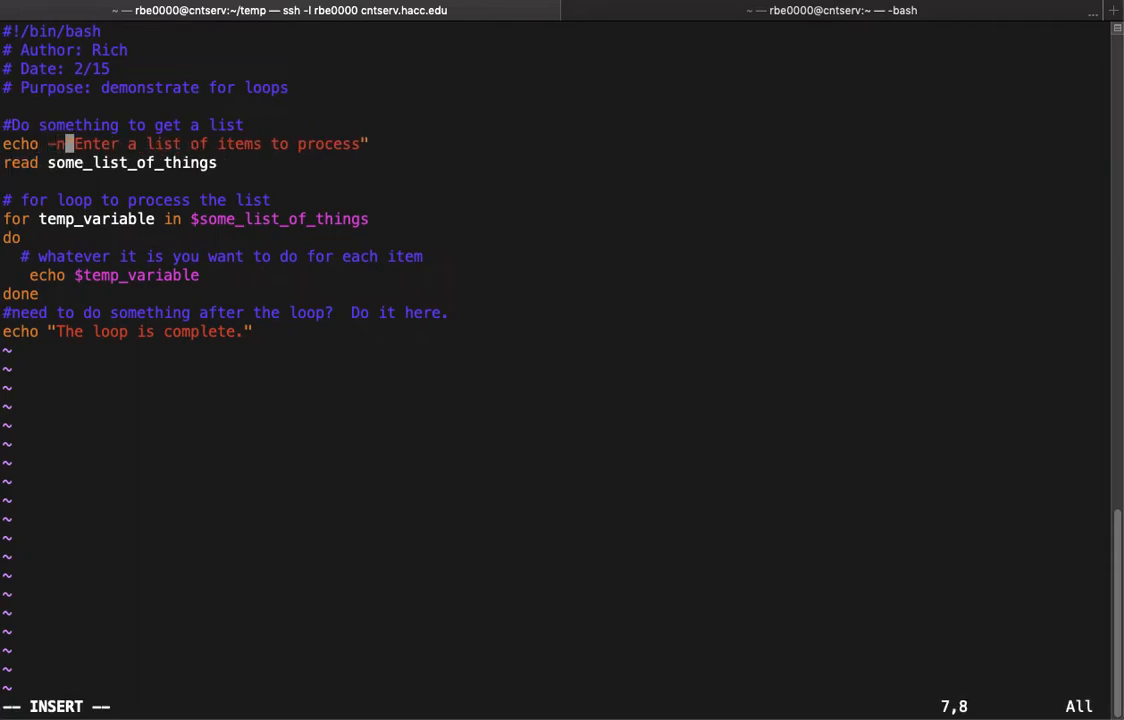
{"action": "type", "text": ":wq"}
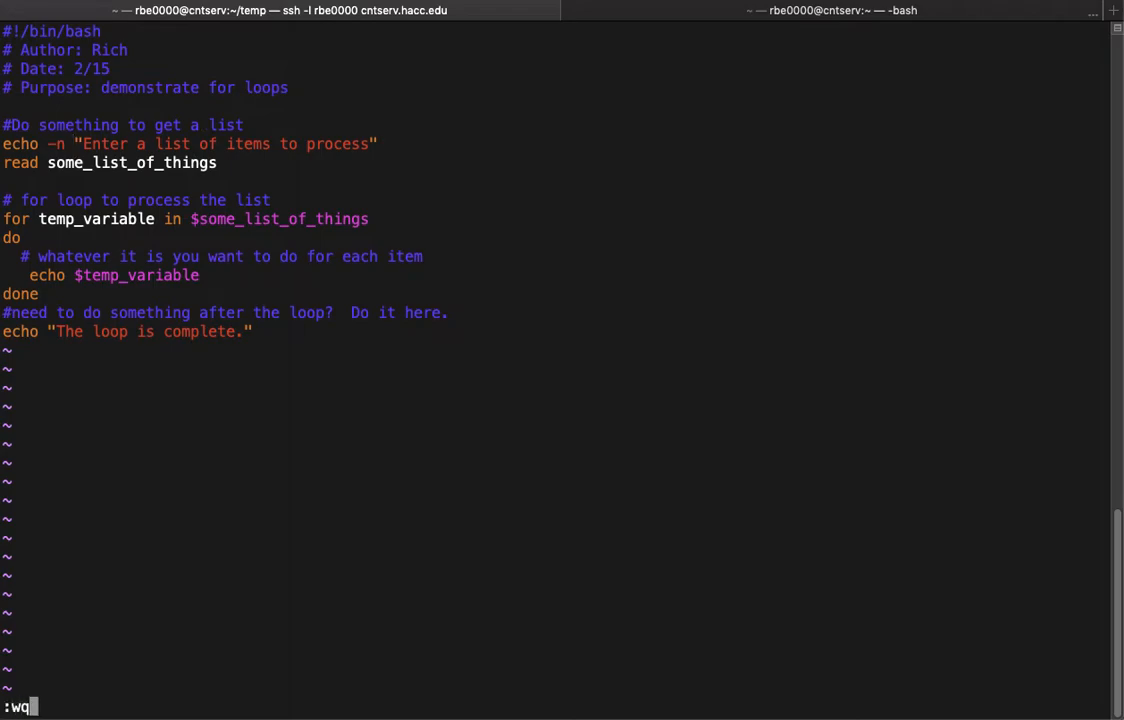
Run for.sh, enter 3 5 7 food is good, confirm each item echoes, then clear
{"action": "key", "text": "Return"}
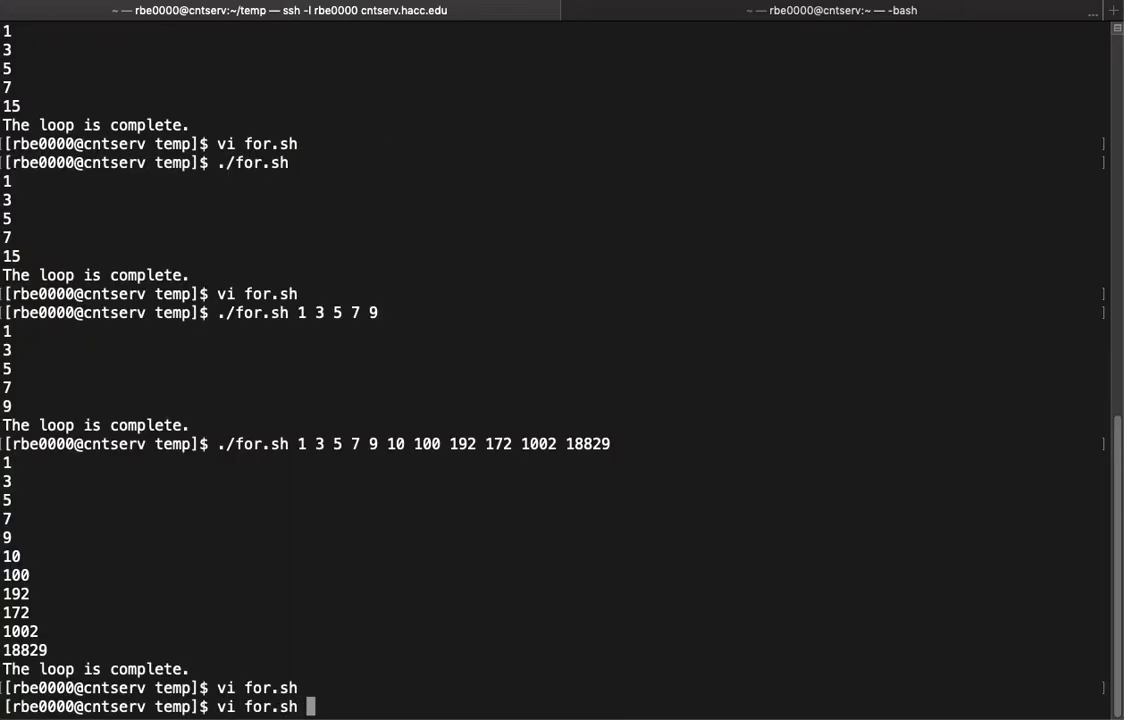
{"action": "type", "text": "./fo"}
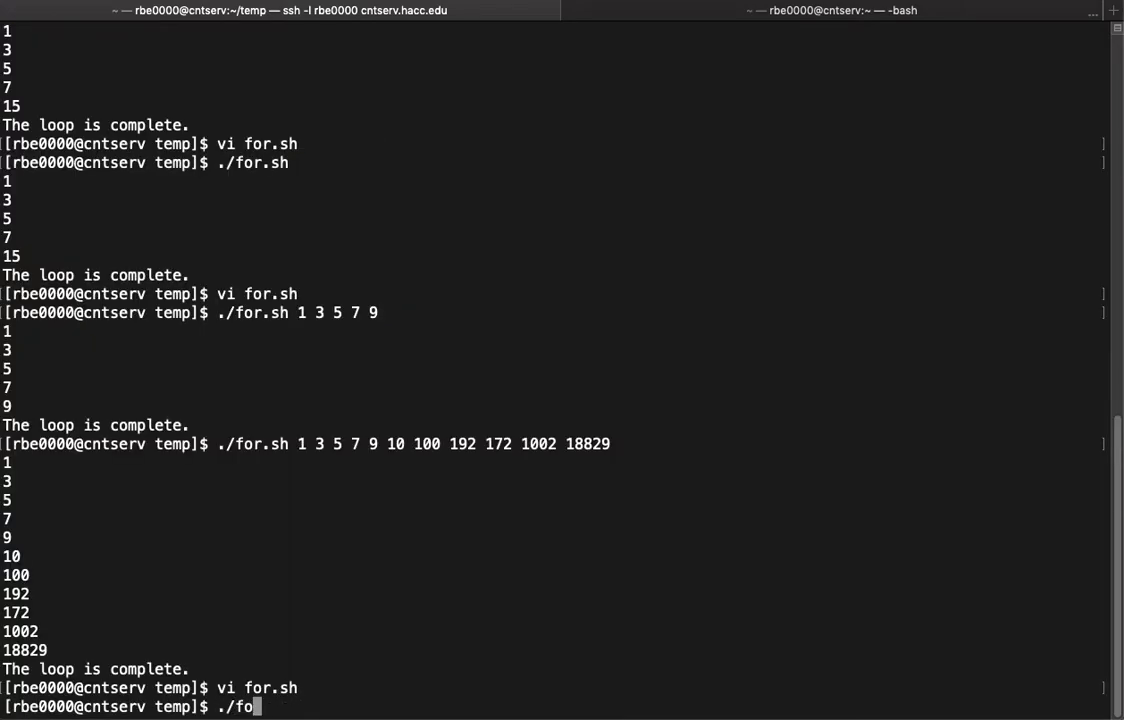
{"action": "key", "text": "Return"}
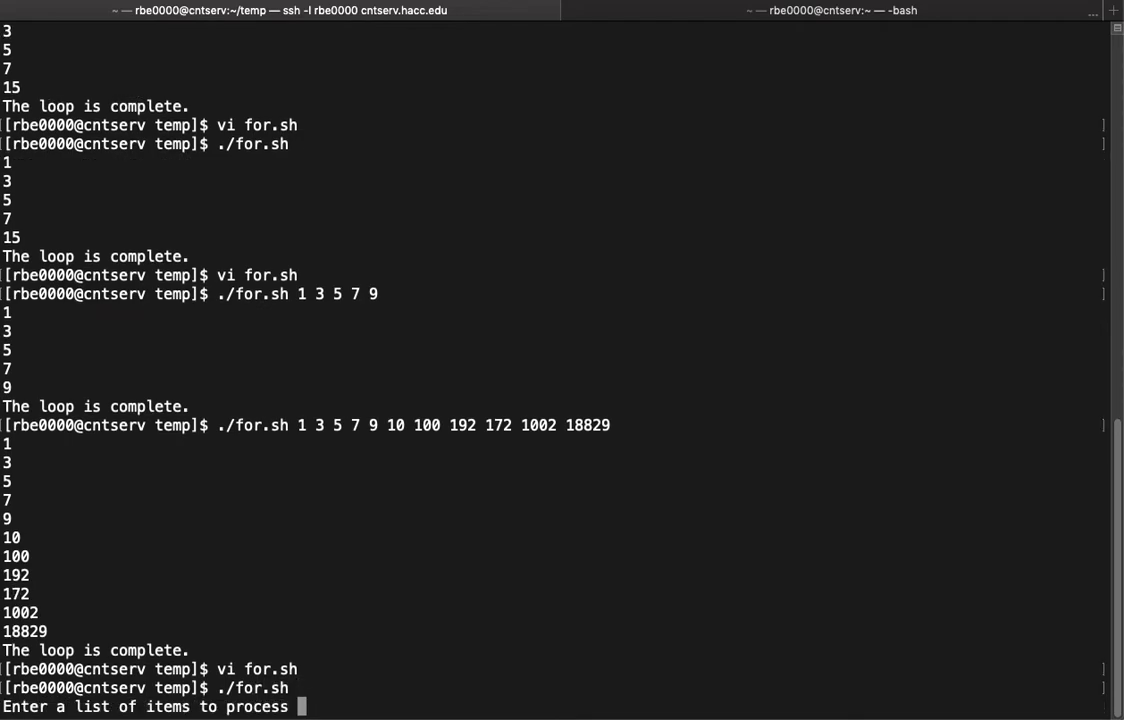
{"action": "type", "text": "3 5 7 food is good"}
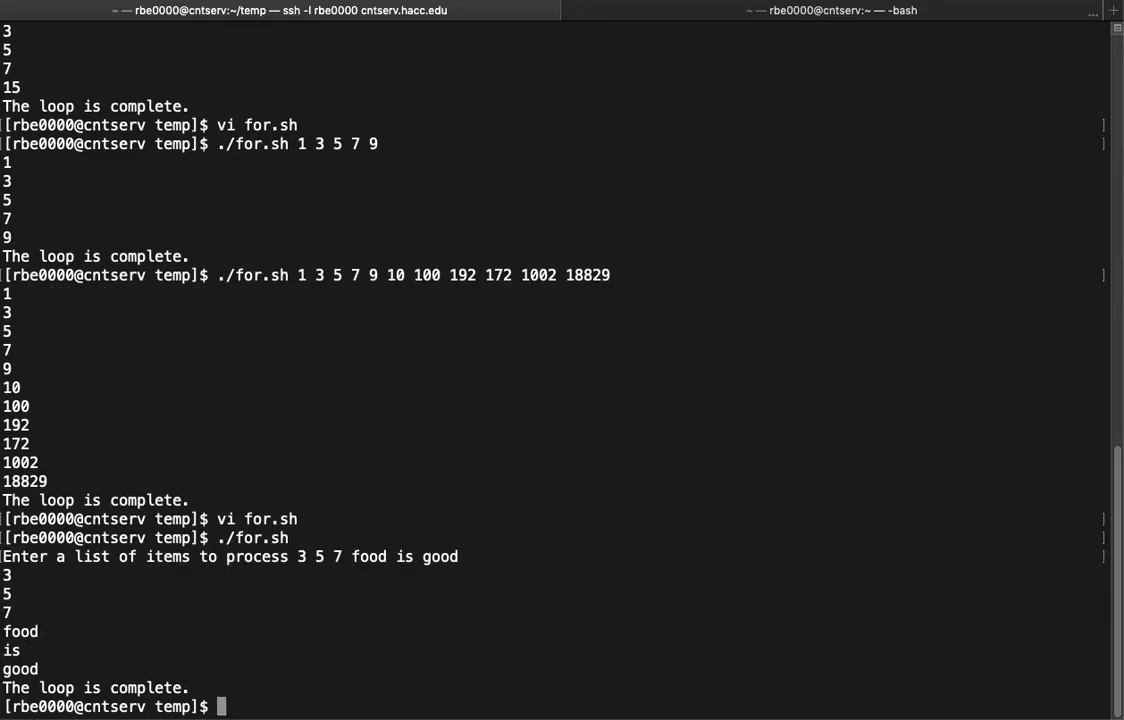
{"action": "type", "text": "c"}
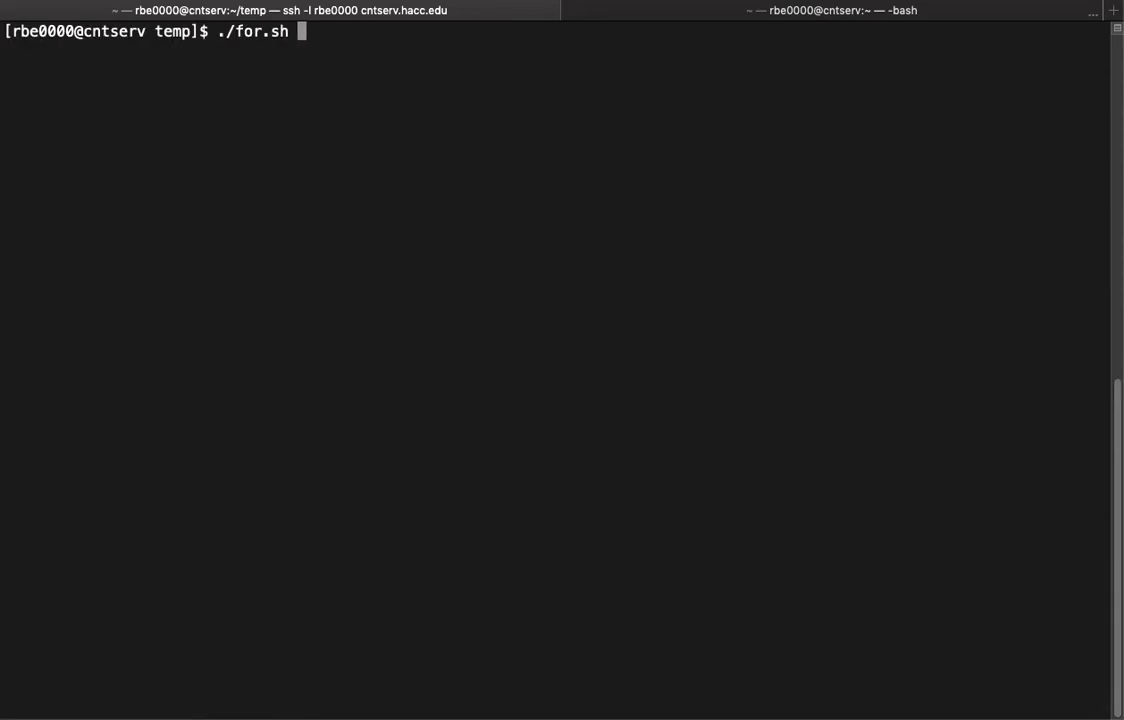
Reopen for.sh and delete the echo -n prompt line and the read line
{"action": "key", "text": "Return"}
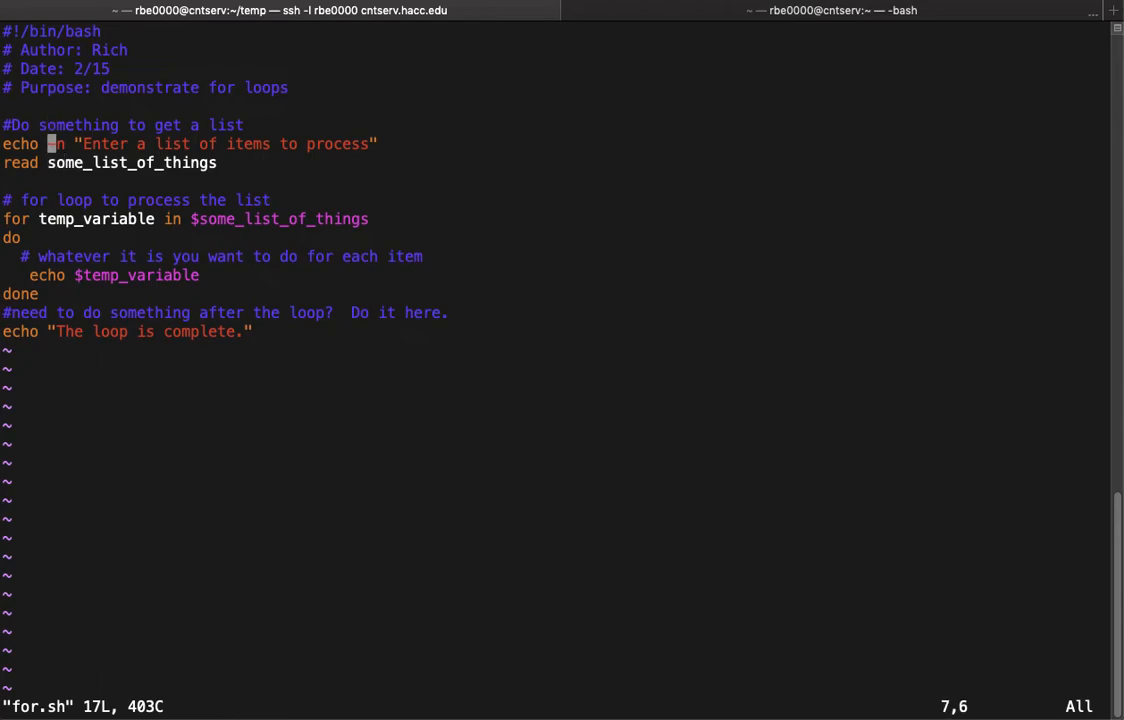
{"action": "key", "text": "dd"}
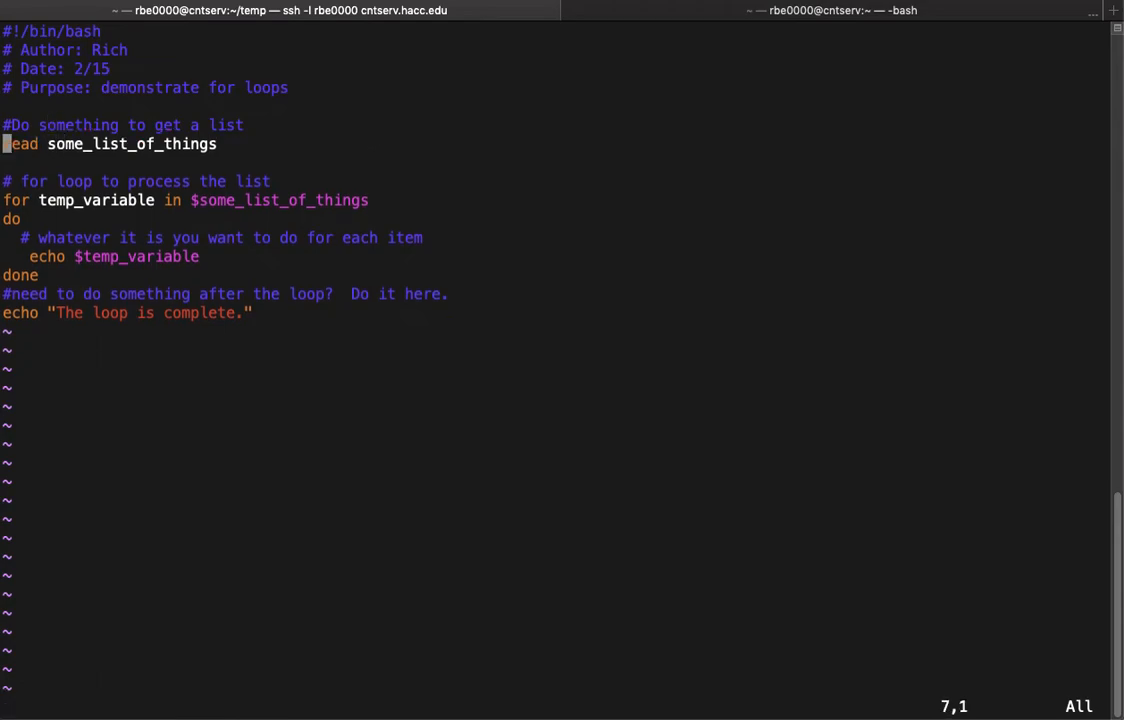
{"action": "key", "text": "dd"}
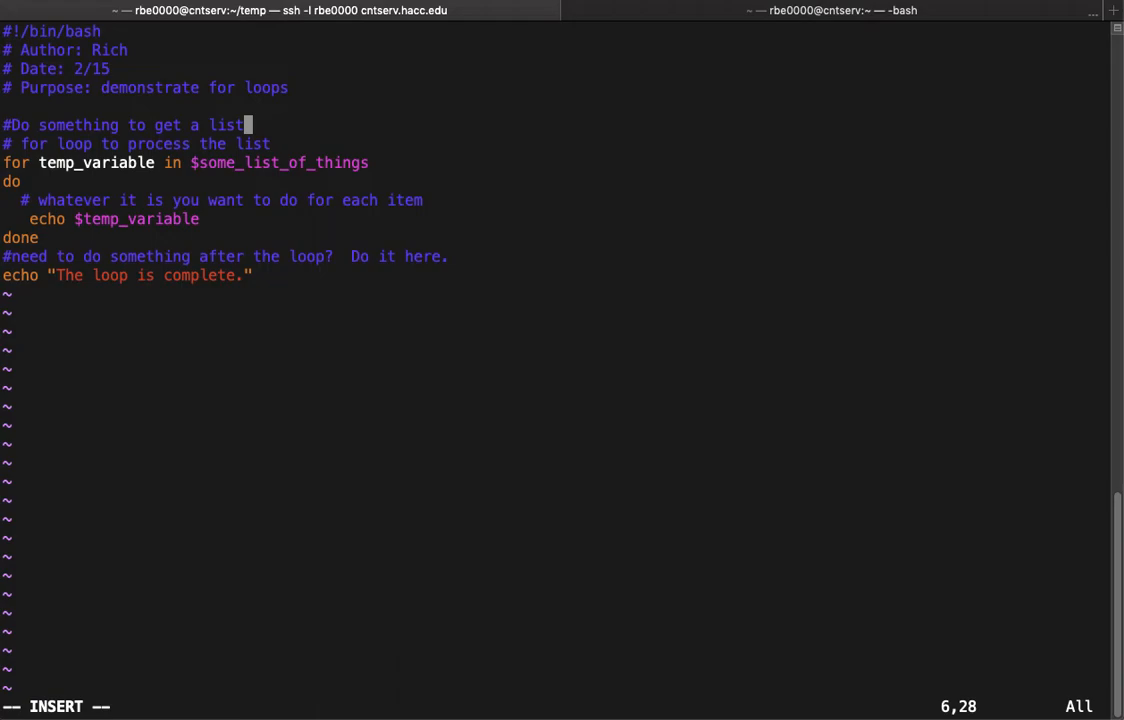
Add users=`awk -F: '{print $1}'` and loop over $users echoing each user
{"action": "type", "text": "o"}
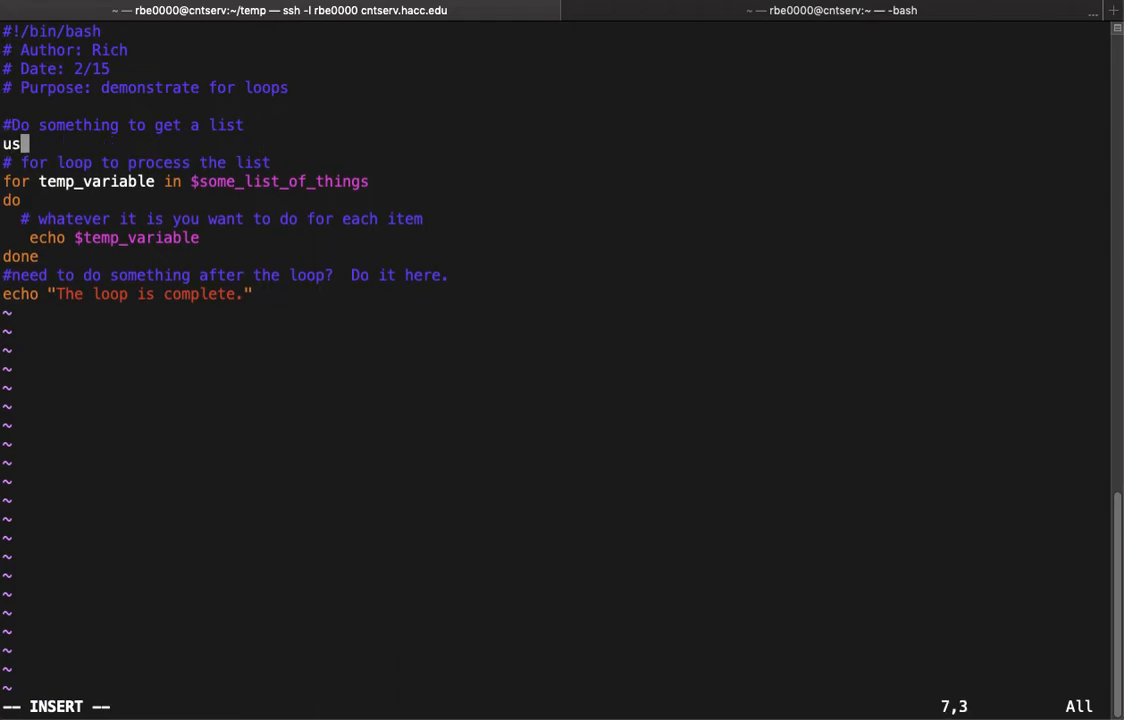
{"action": "type", "text": "er=`awk -F"}
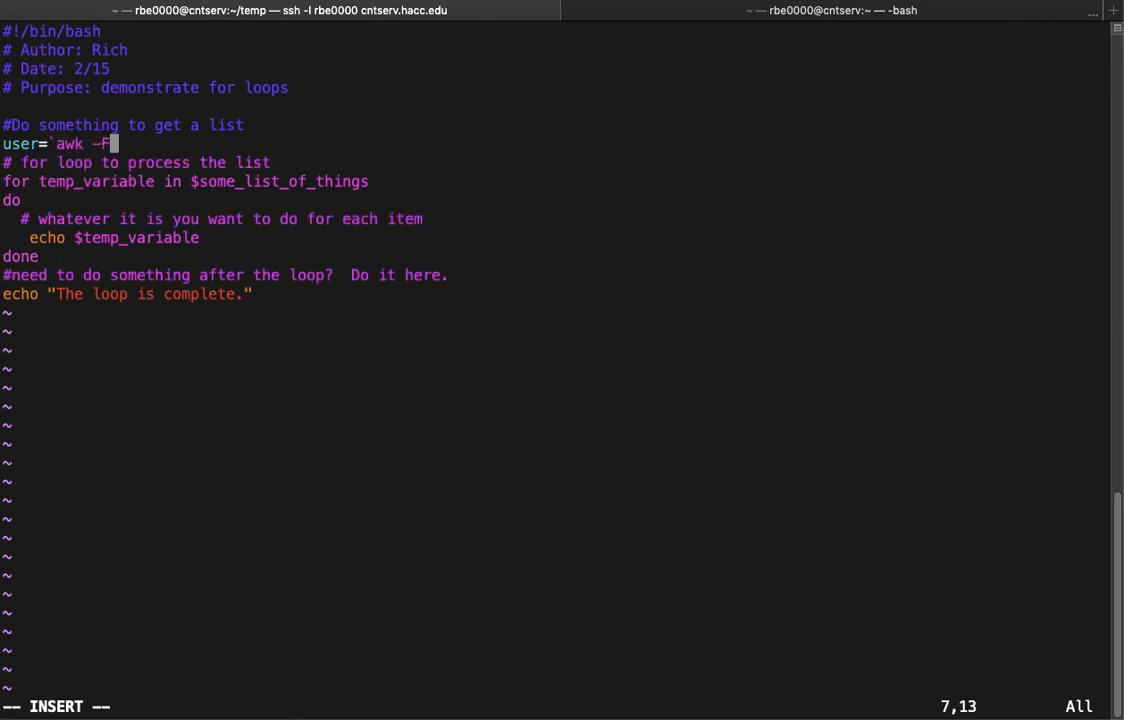
{"action": "type", "text": ": /e"}
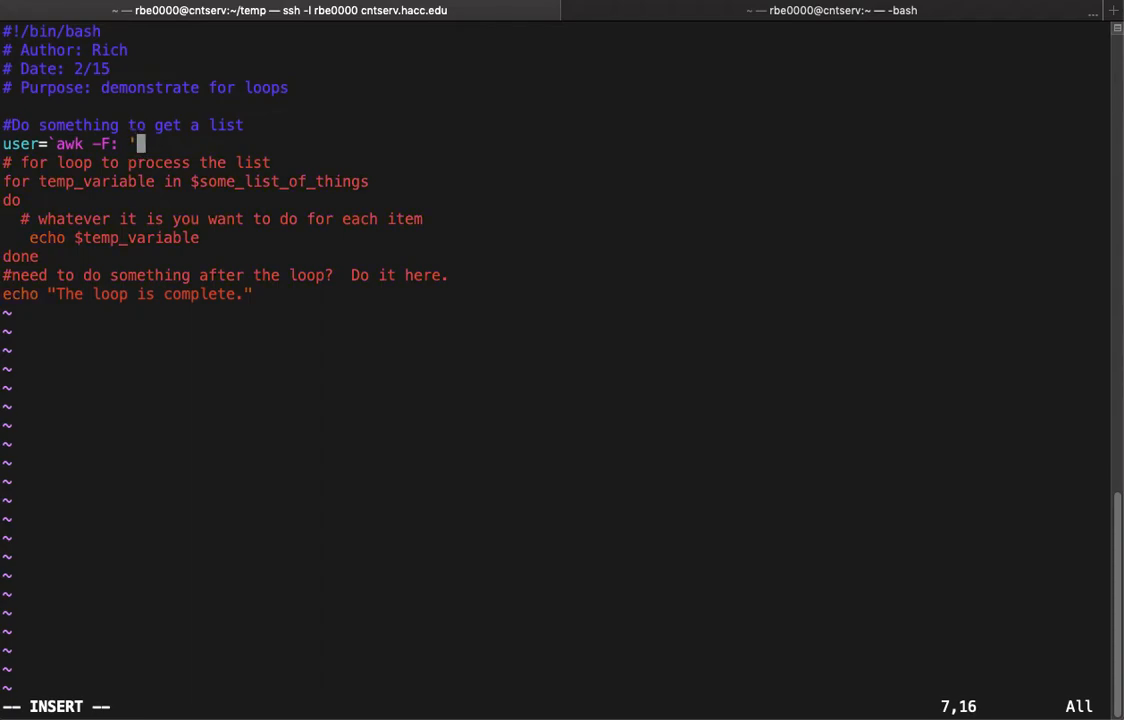
{"action": "type", "text": "{prin"}
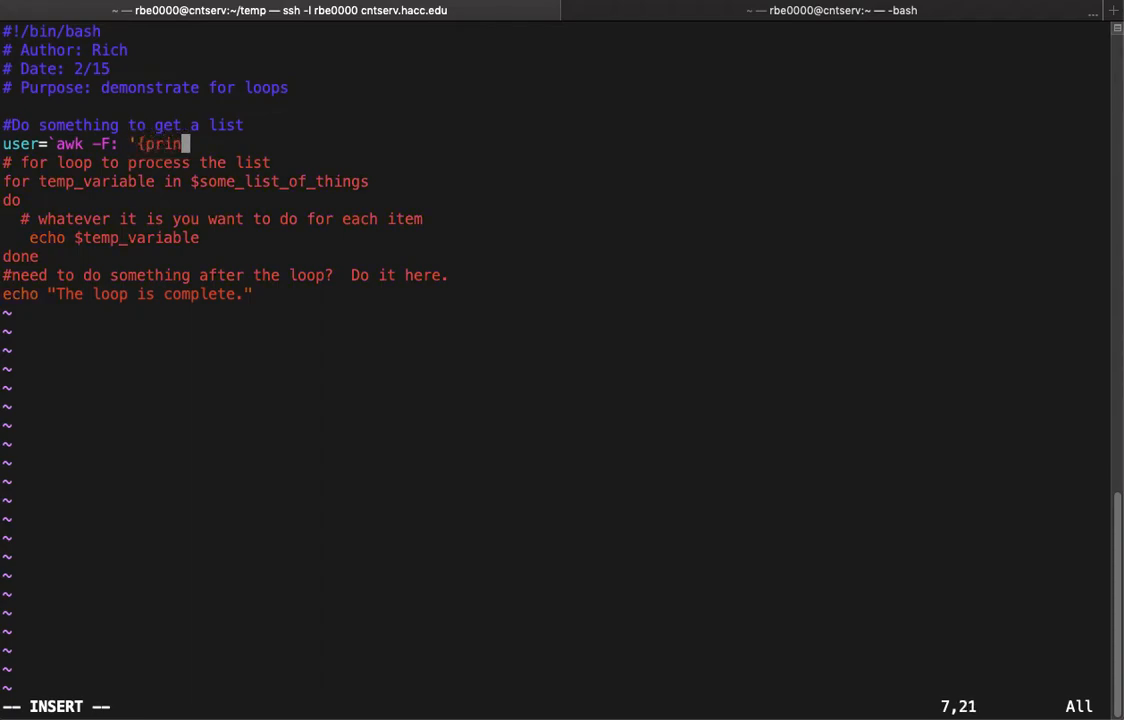
{"action": "type", "text": "t $"}
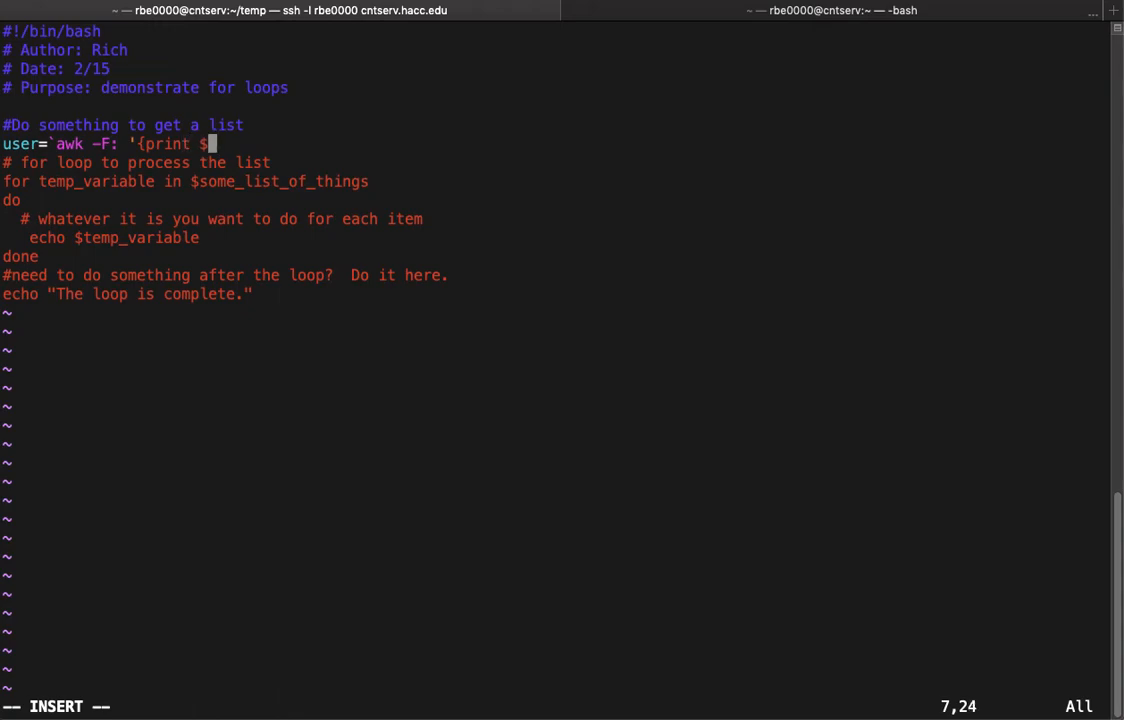
{"action": "type", "text": "1}'`"}
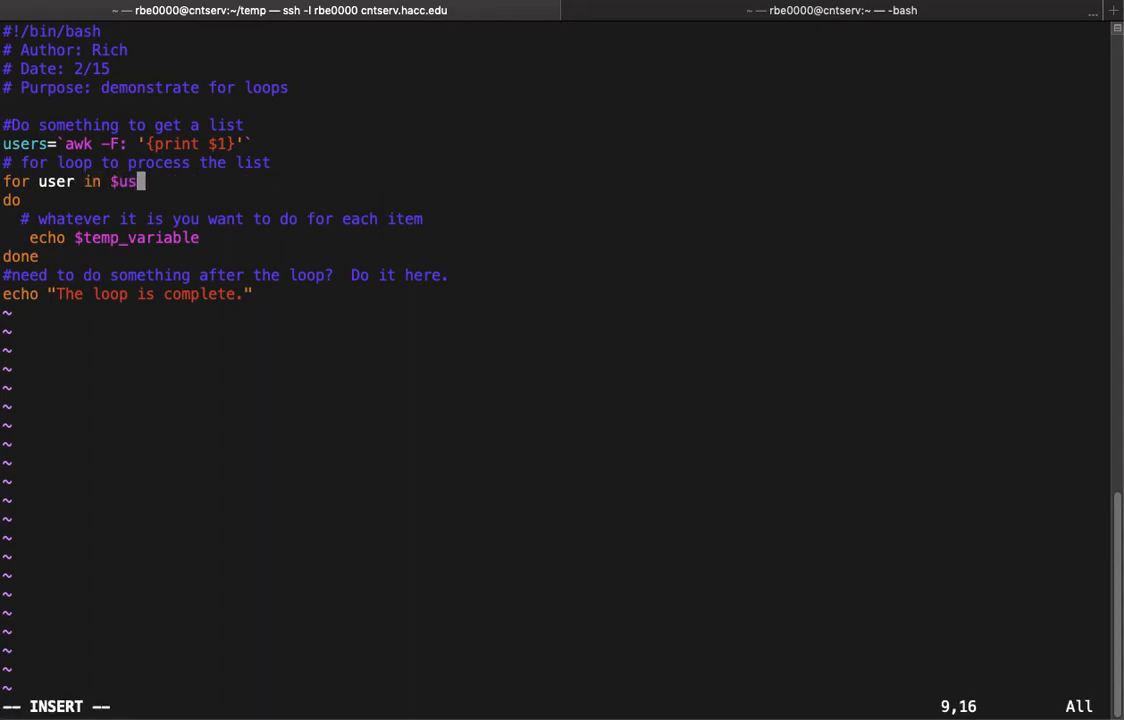
{"action": "type", "text": "ers"}
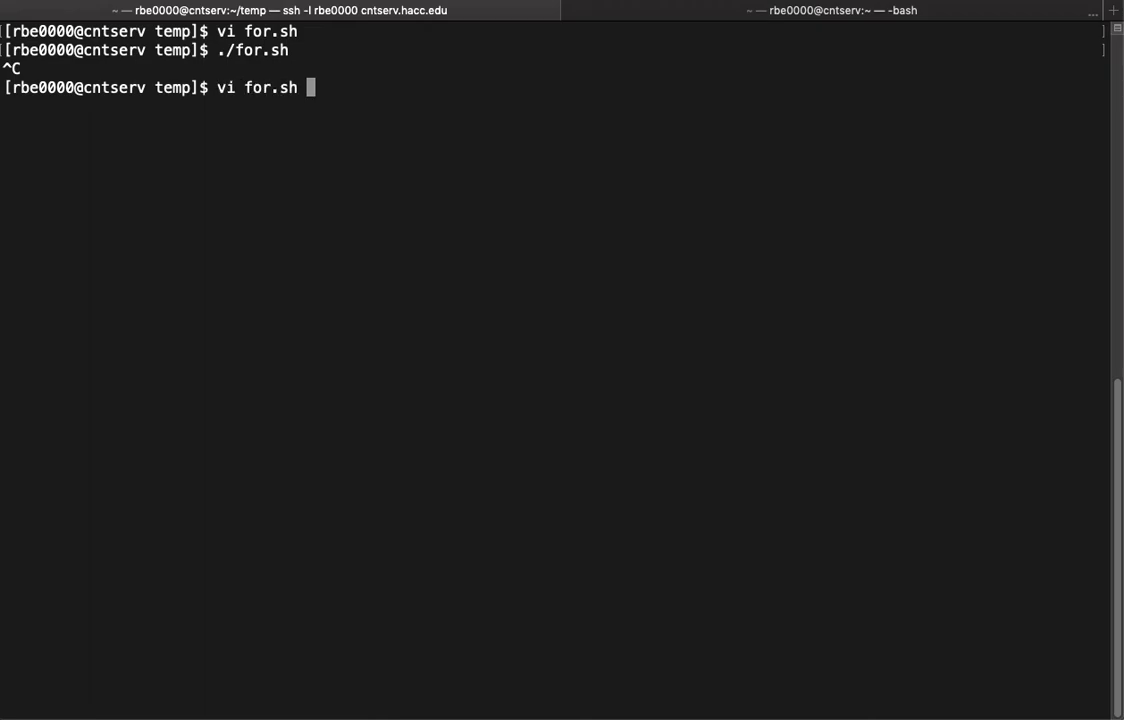
Append /etc/passwd to the awk command, fixing the path typo, and save
{"action": "key", "text": "Return"}
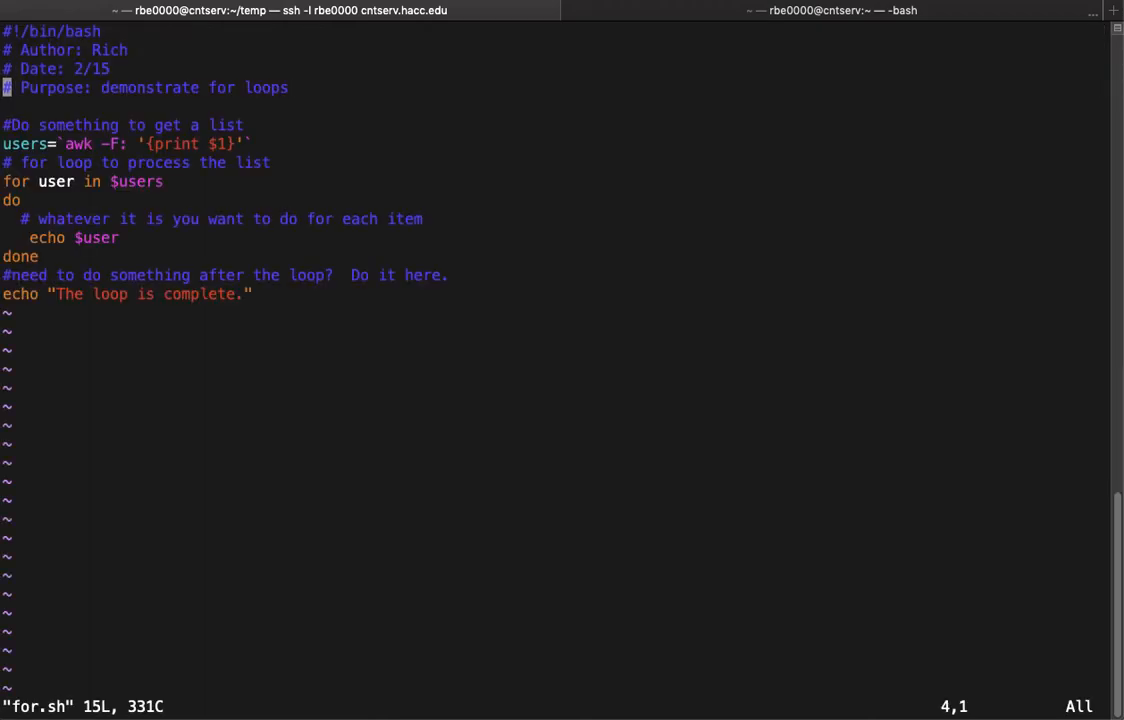
{"action": "key", "text": "j"}
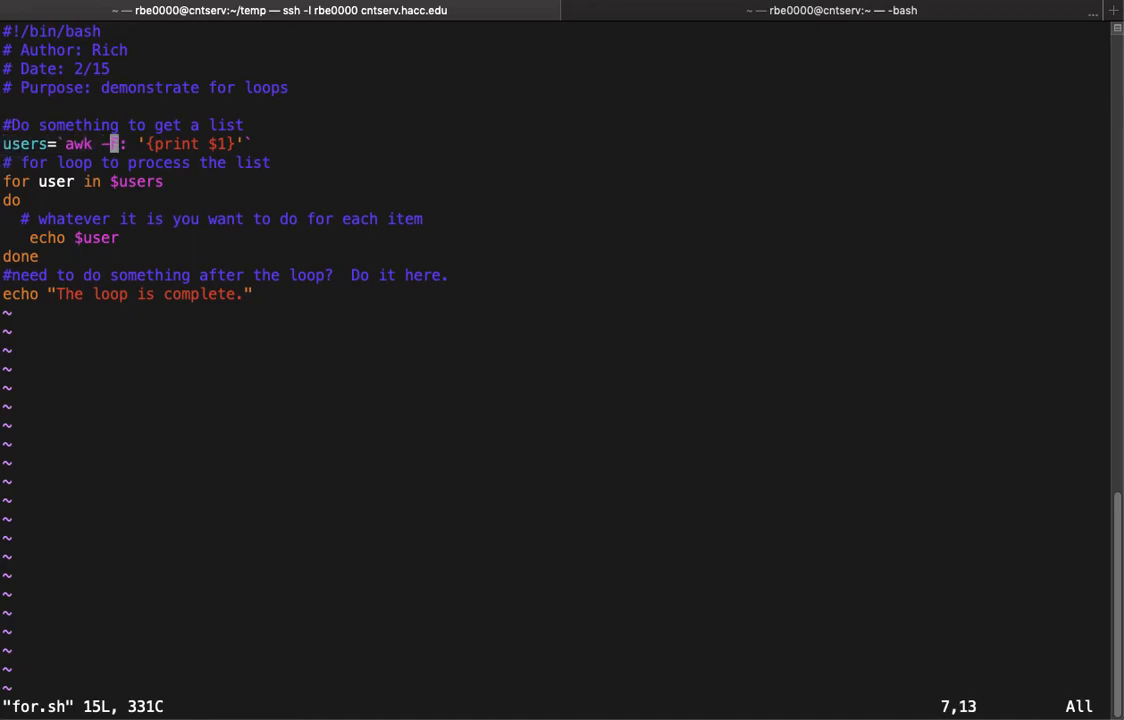
{"action": "type", "text": "F"}
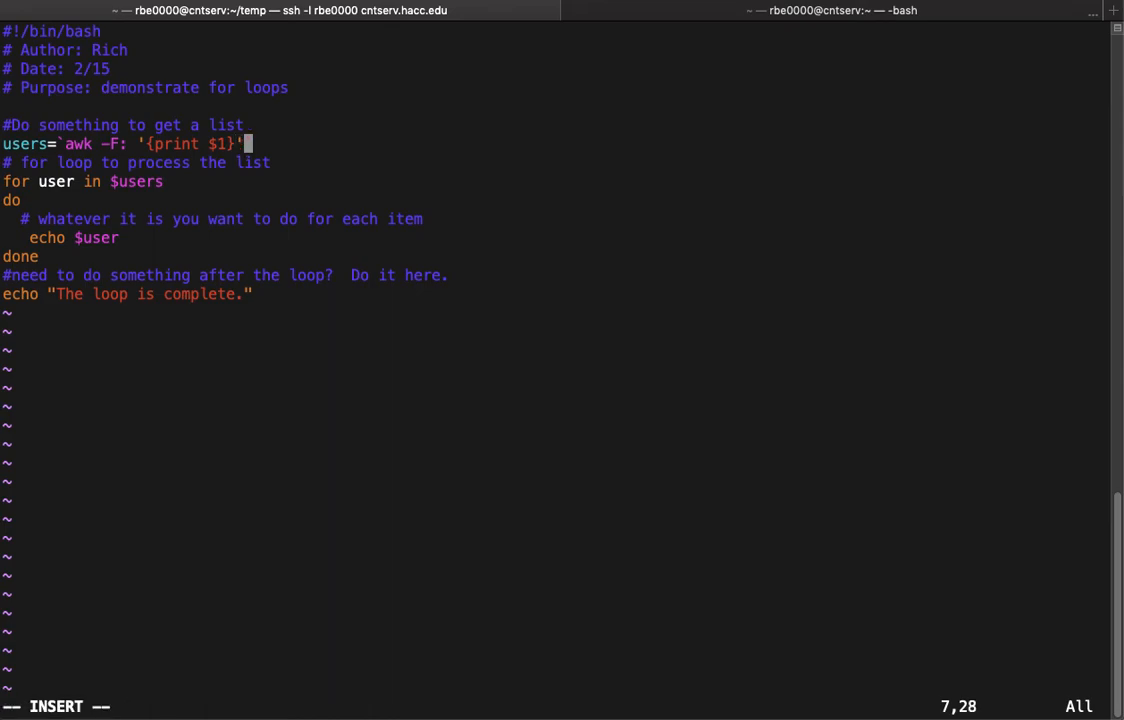
{"action": "type", "text": "/etc/pss"}
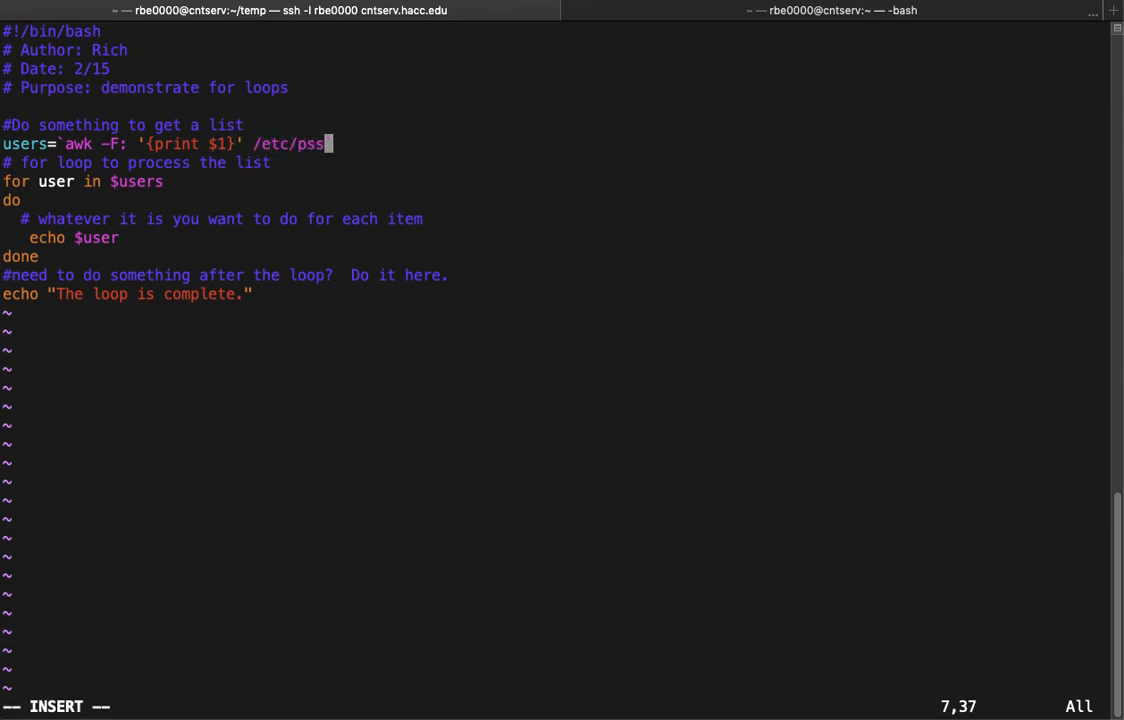
{"action": "key", "text": "backspace"}
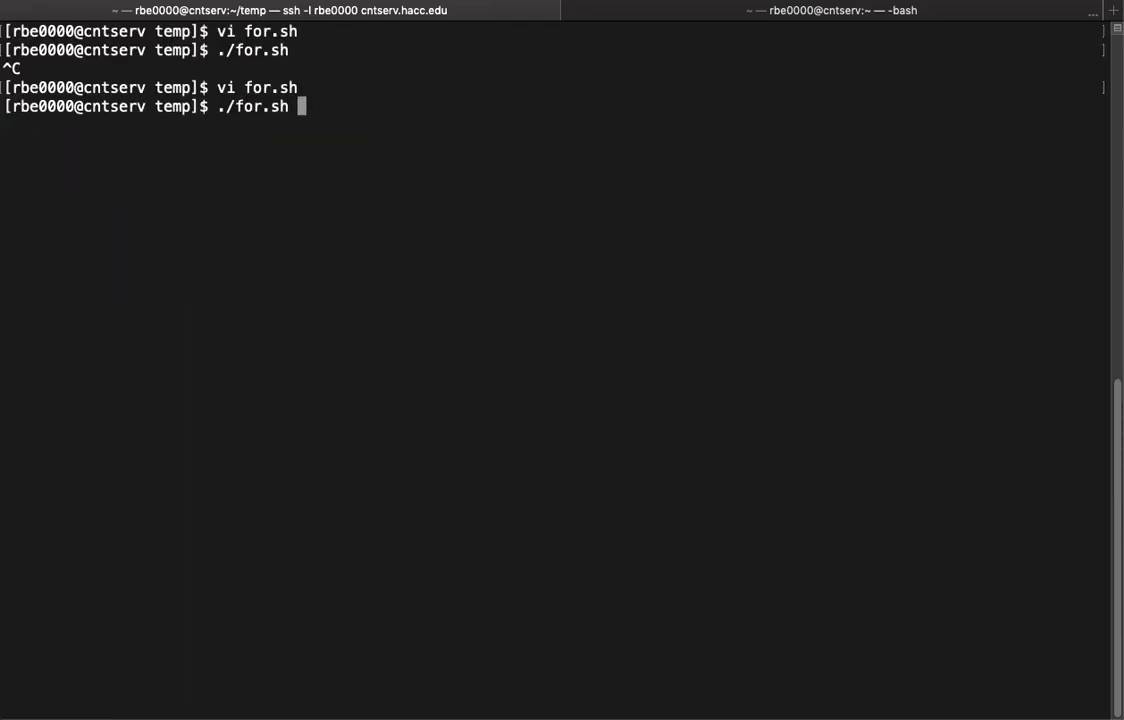
Run for.sh to list every /etc/passwd username and the completion message
{"action": "key", "text": "Return"}
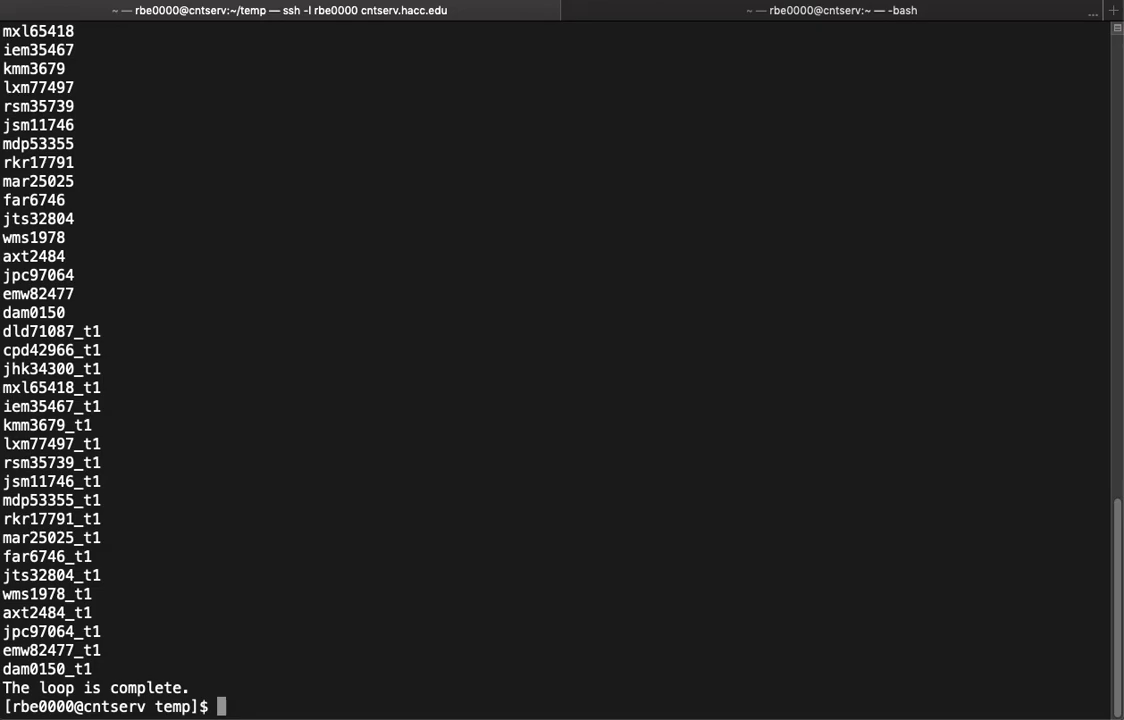
{"action": "type", "text": "./for.sh"}
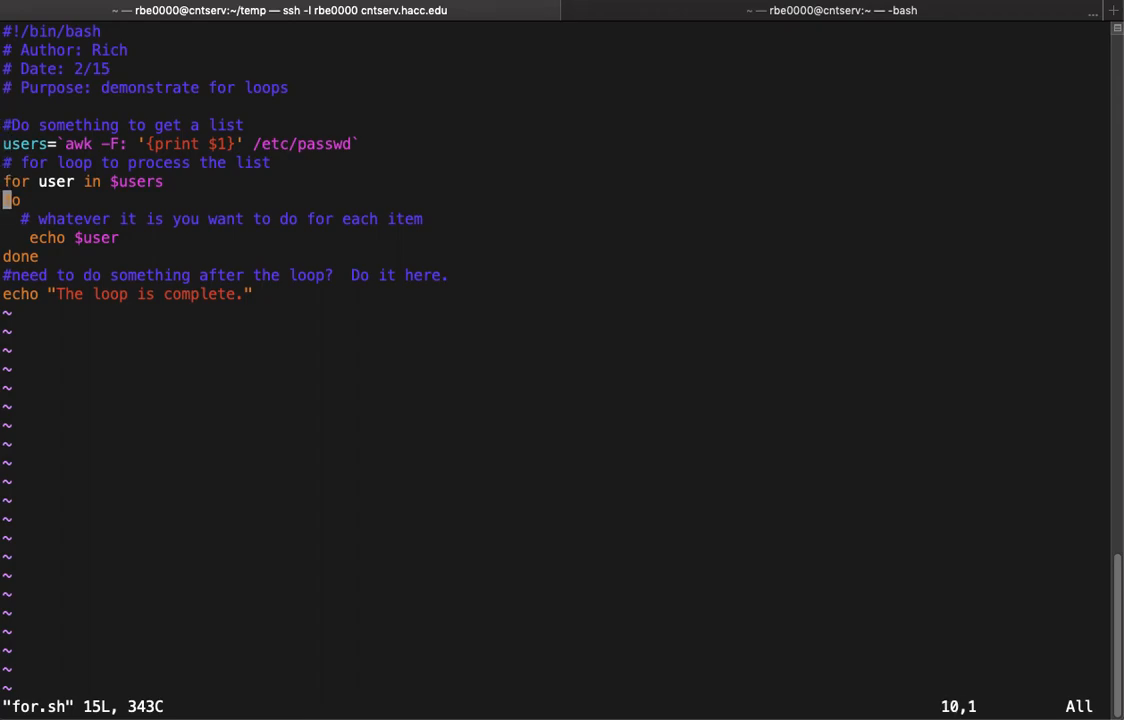
Add the comment '#check to see the last time the user logged on' below echo $user
{"action": "key", "text": "j"}
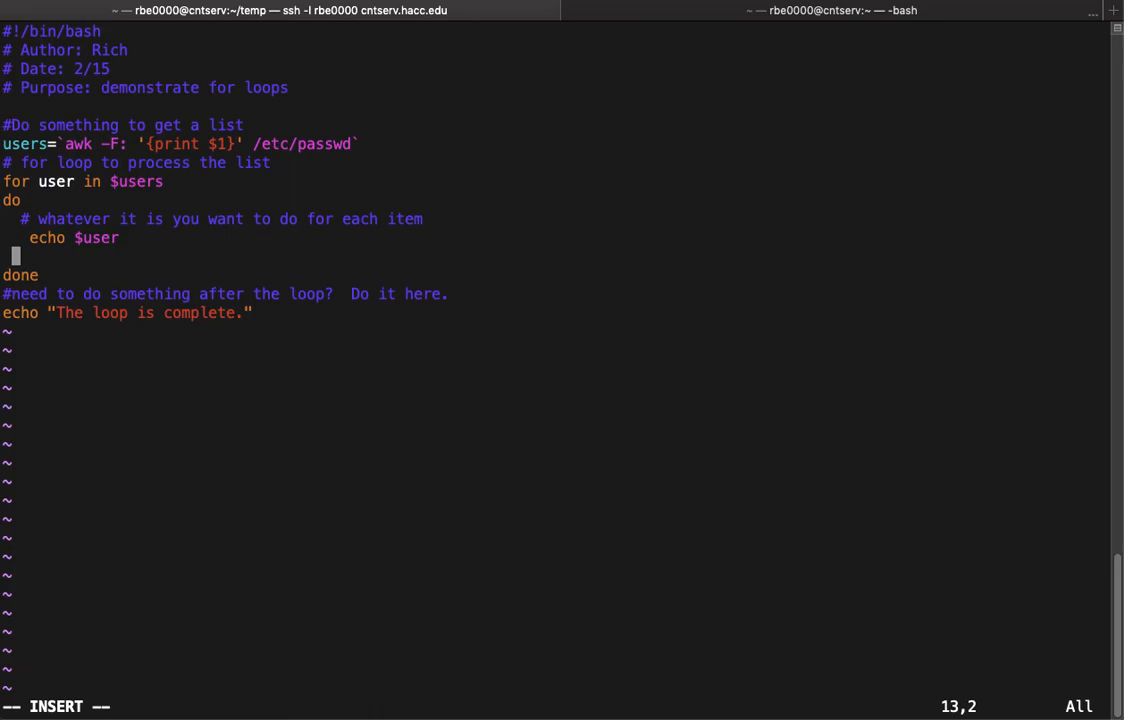
{"action": "type", "text": "#check"}
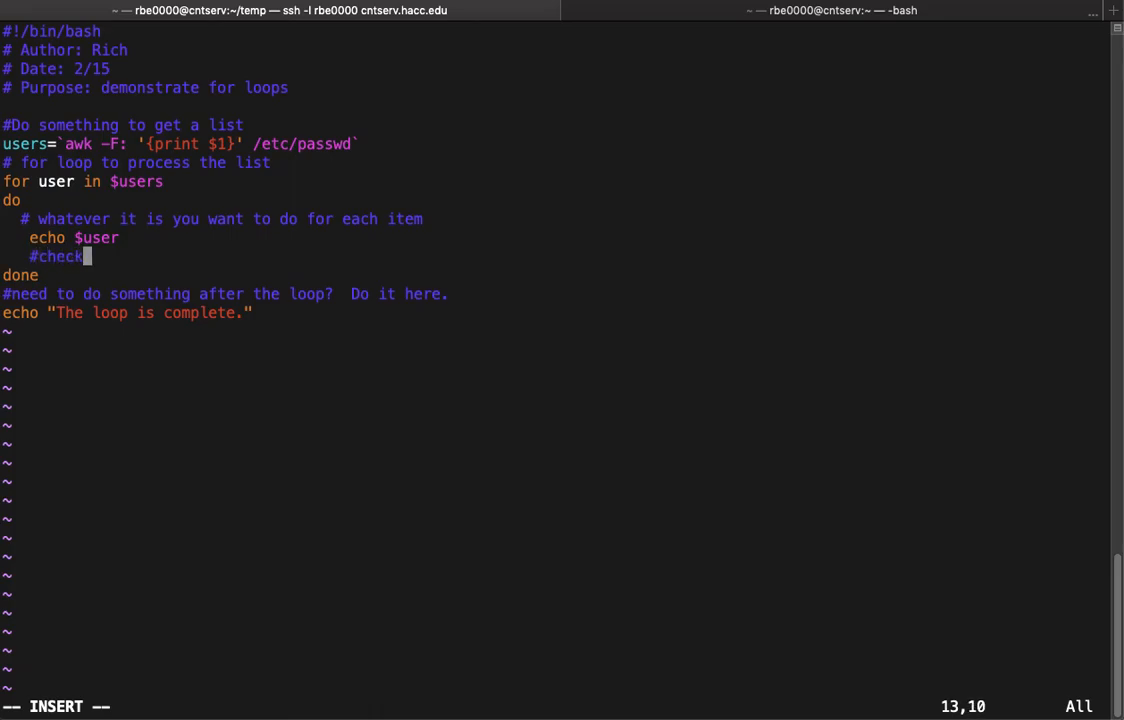
{"action": "type", "text": "to see the last"}
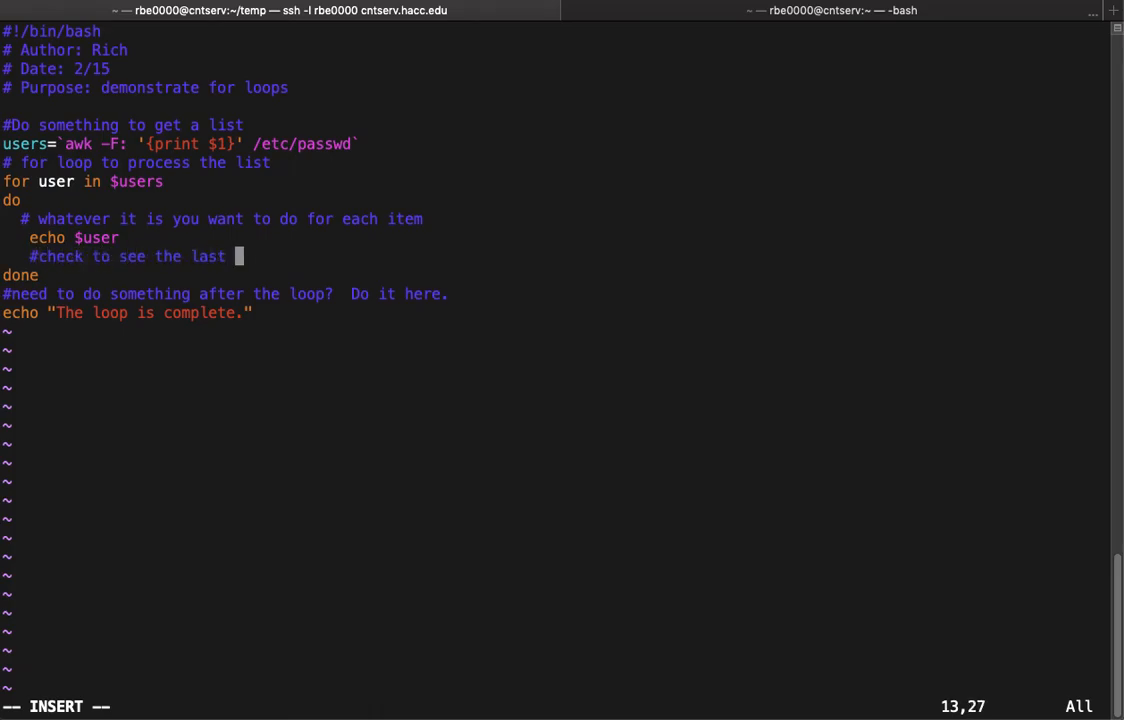
{"action": "type", "text": "time the user logge"}
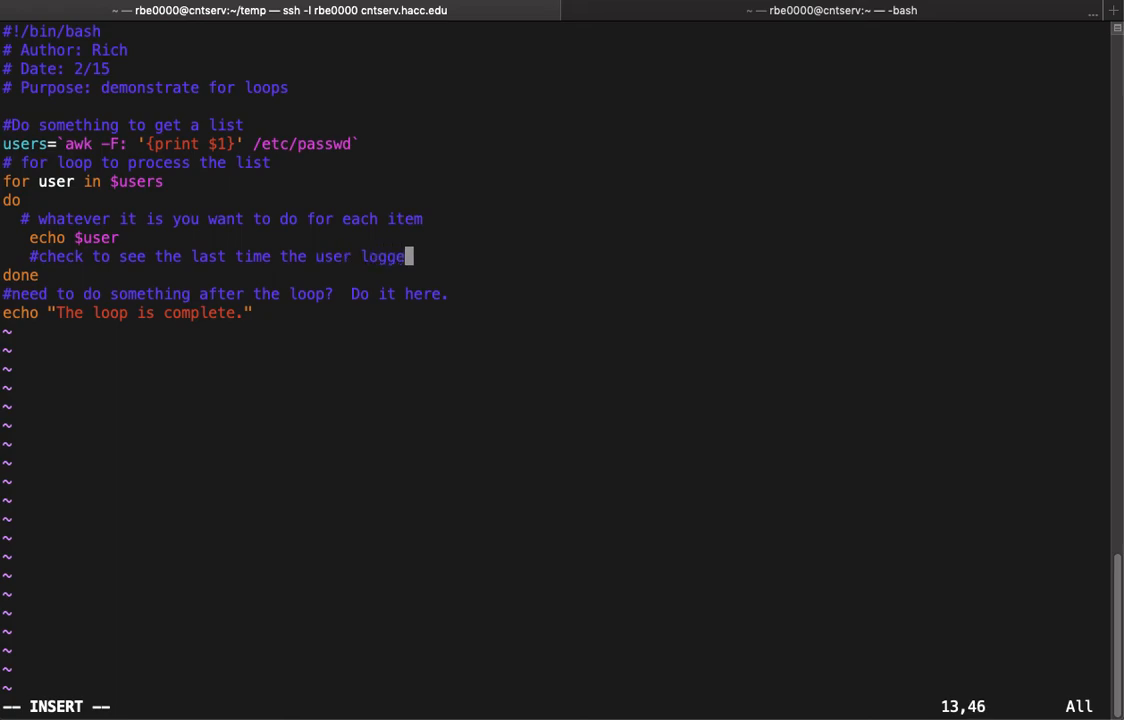
{"action": "type", "text": "on"}
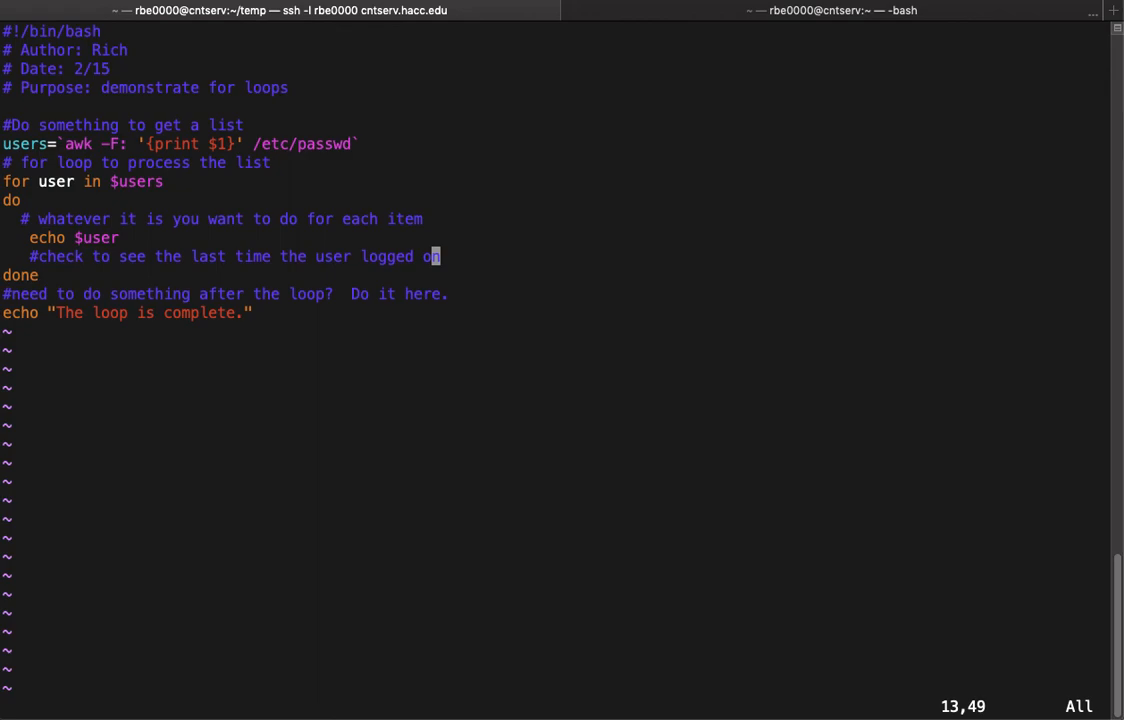
{"action": "mouse_move", "coordinate": [289, 230]}
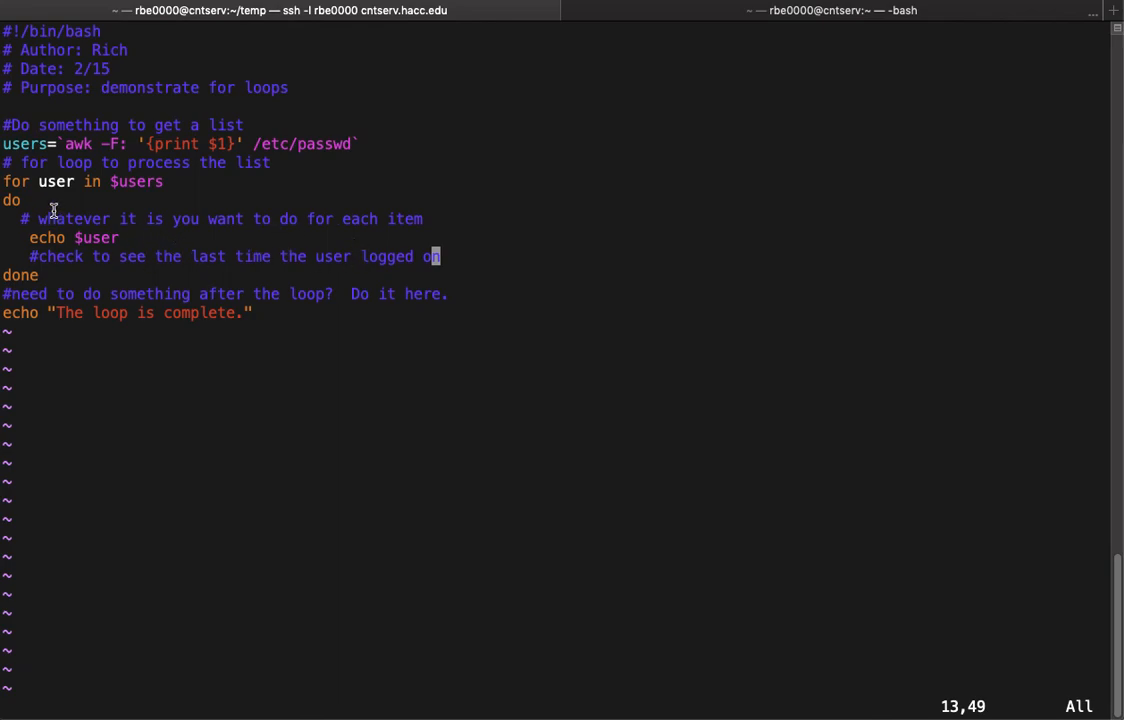
{"action": "double_click", "coordinate": [55, 181]}
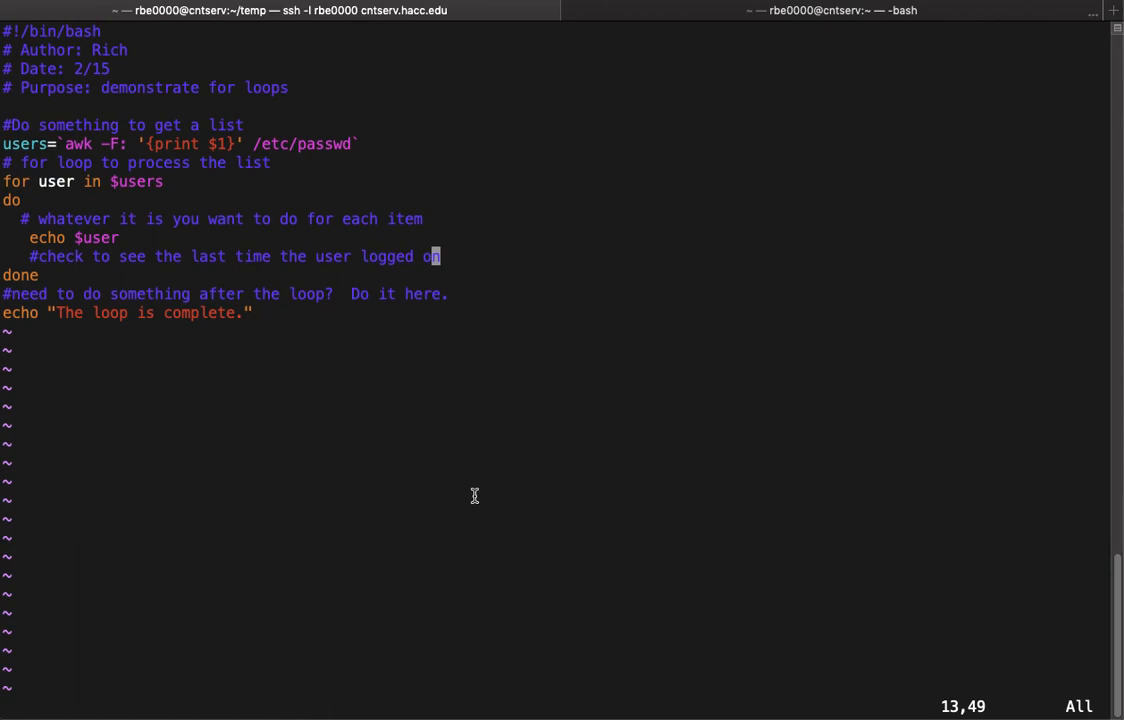
{"action": "mouse_move", "coordinate": [741, 305]}
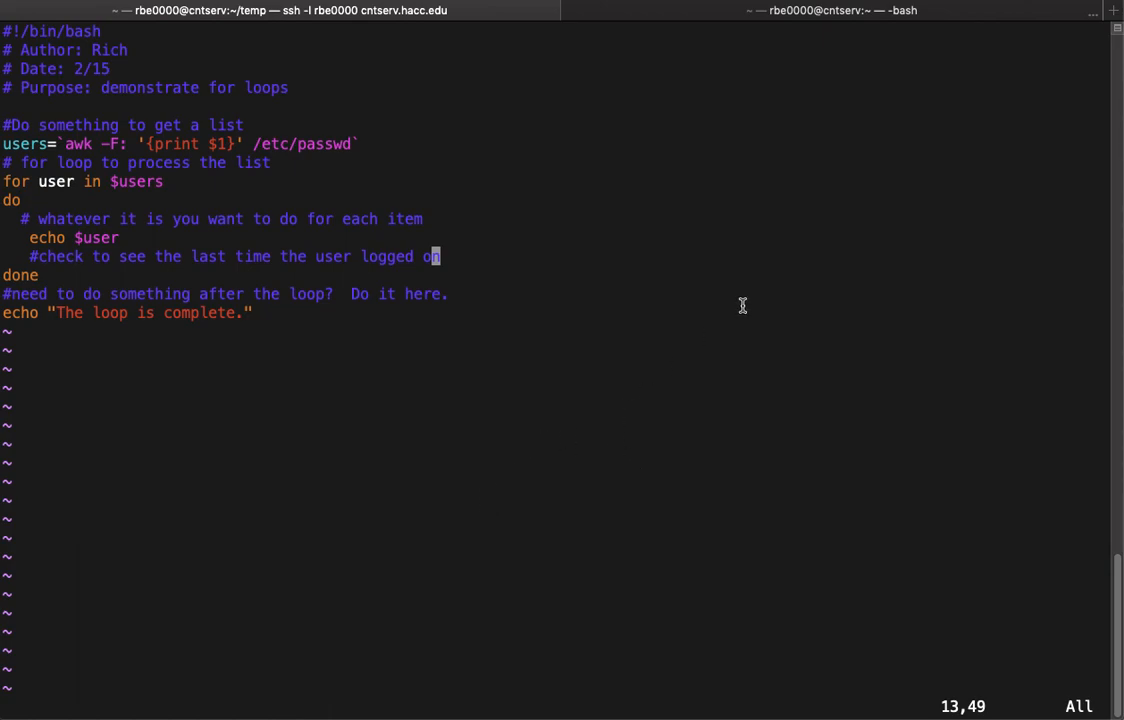